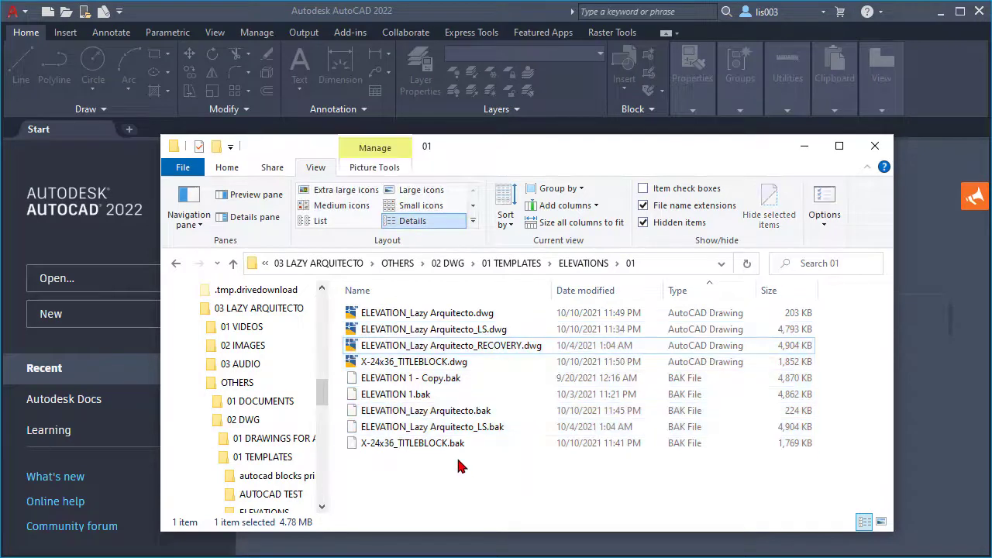
Create a new folder in folder 01 and name it VOID
left_click(431, 426)
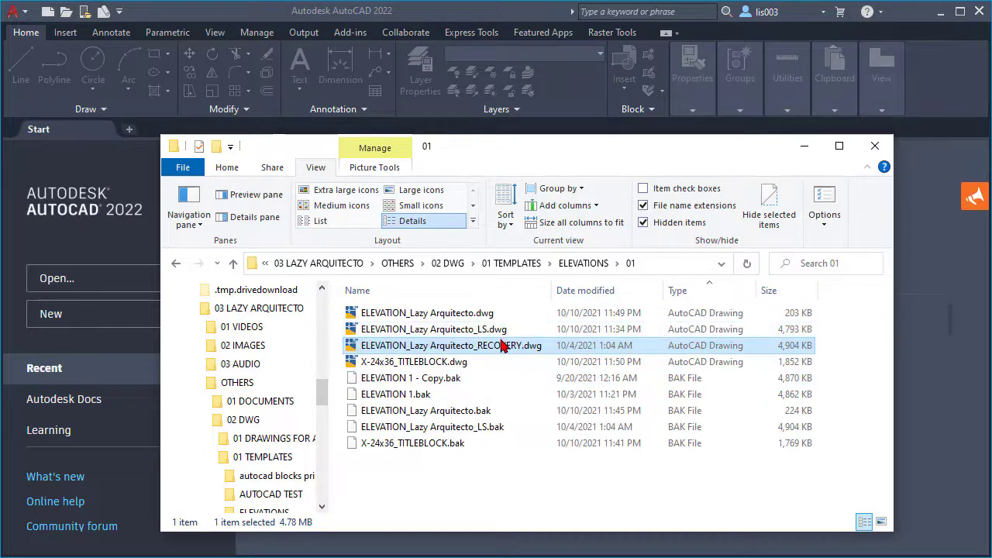
left_click(434, 329)
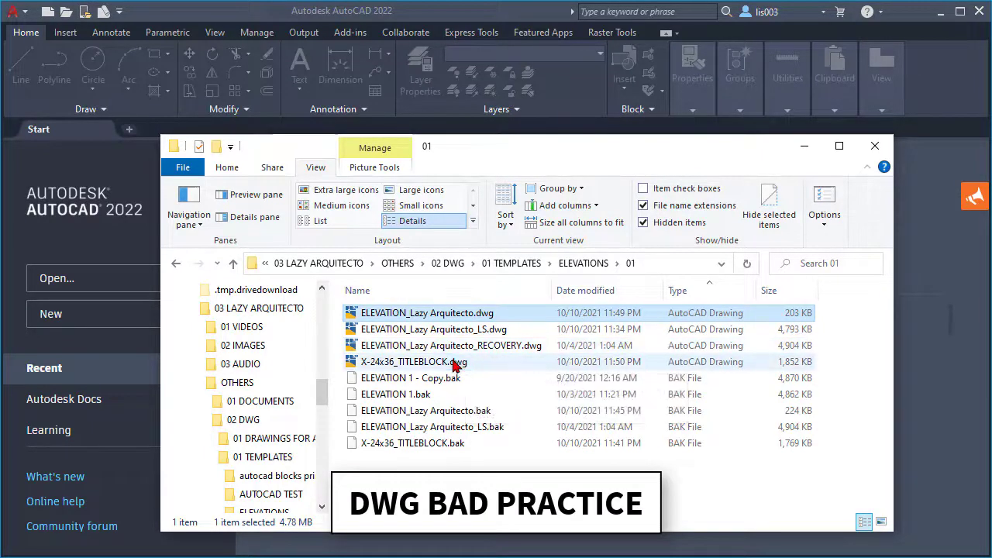
left_click(449, 344)
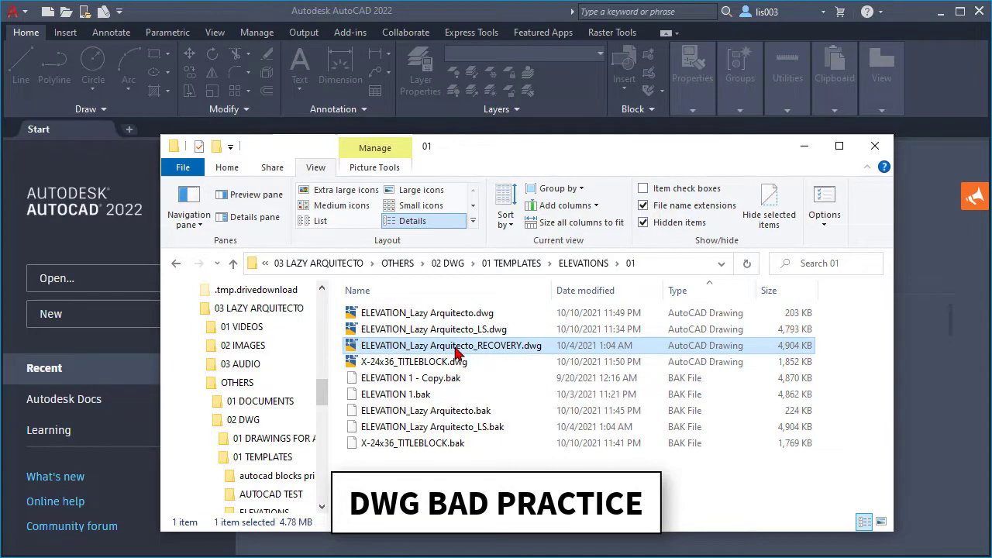
mouse_move(515, 350)
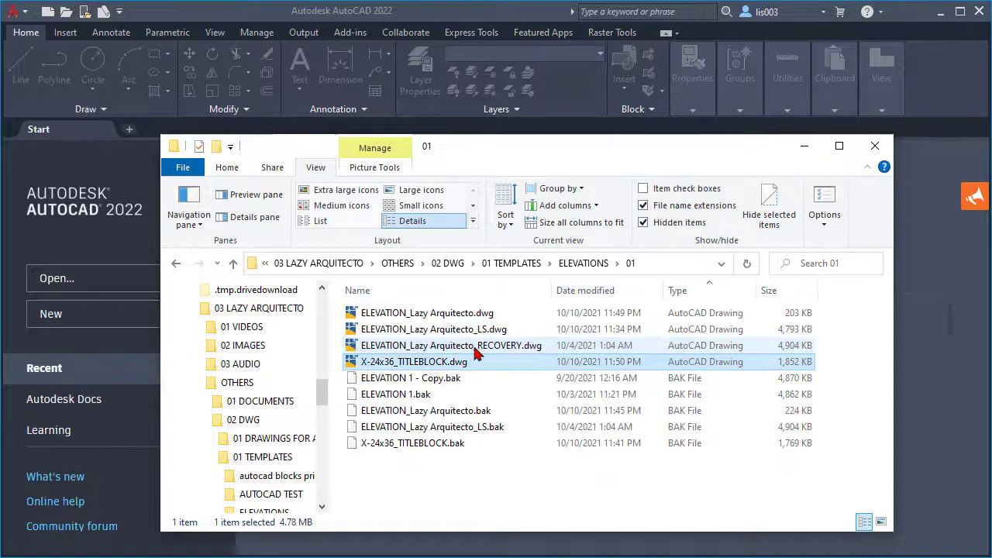
left_click(449, 344)
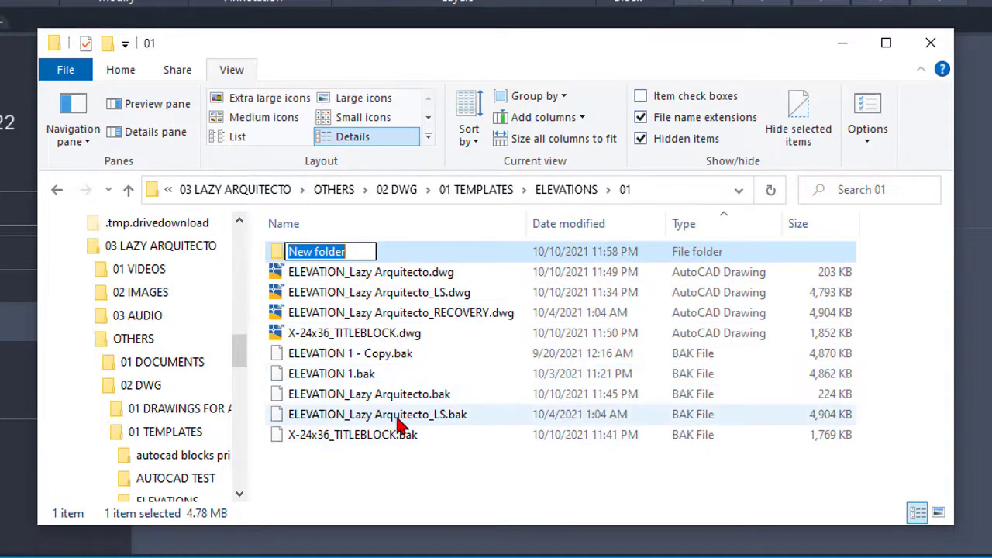
type("V")
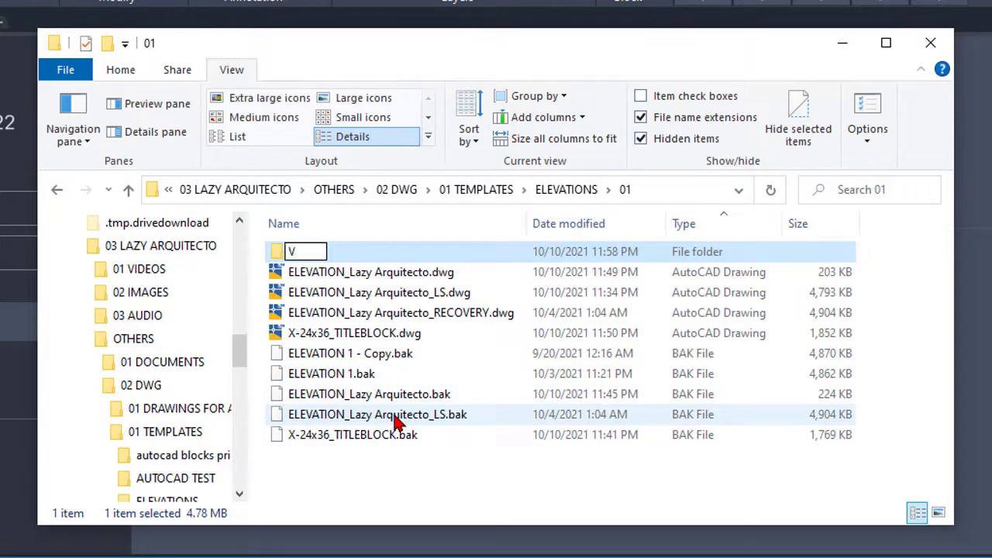
type("OID")
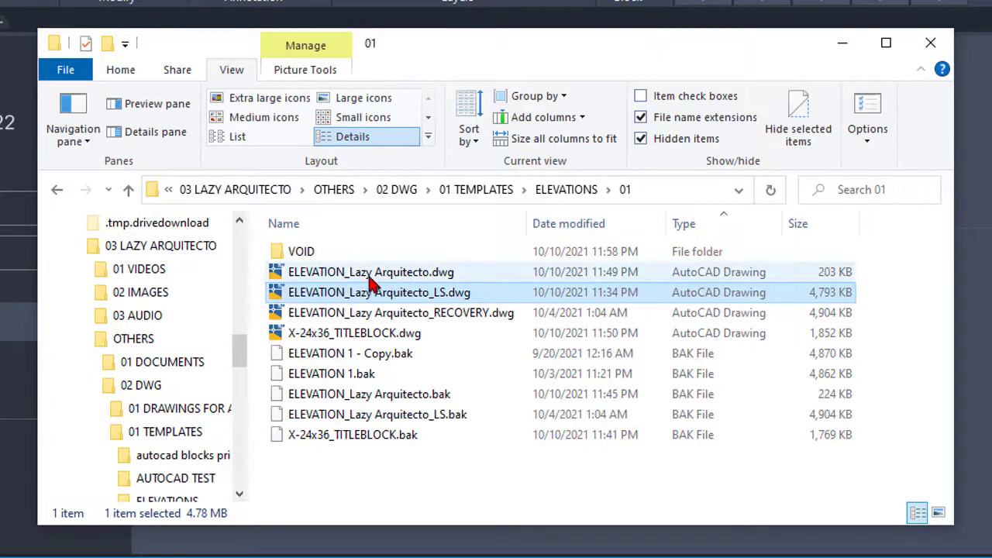
Move the unused LS, RECOVERY and extra BAK files into the VOID folder
left_click(370, 272)
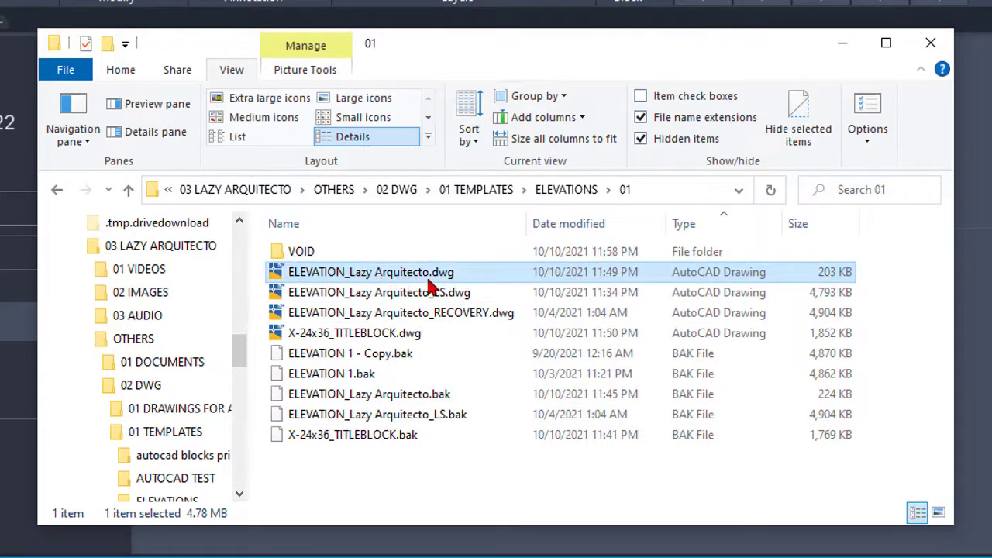
mouse_move(457, 279)
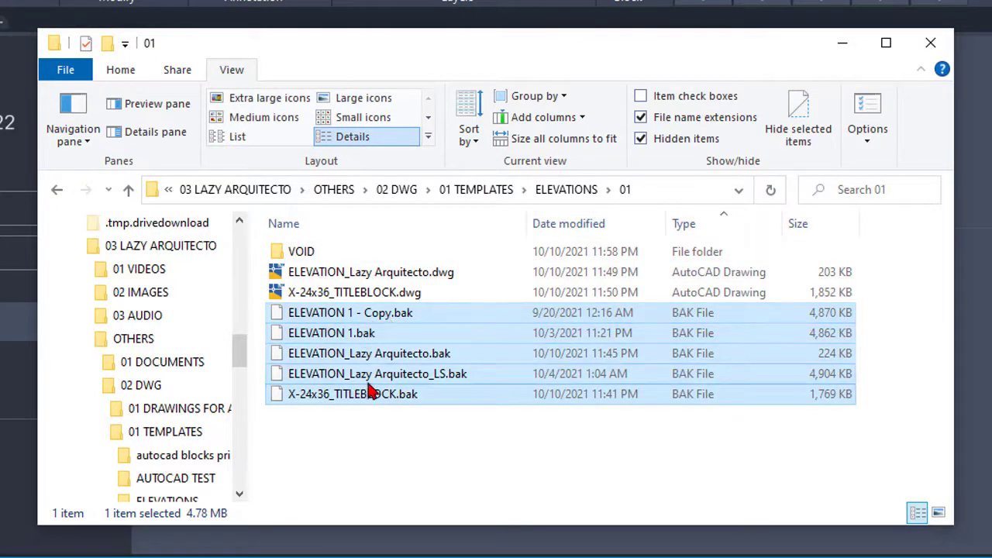
mouse_move(380, 359)
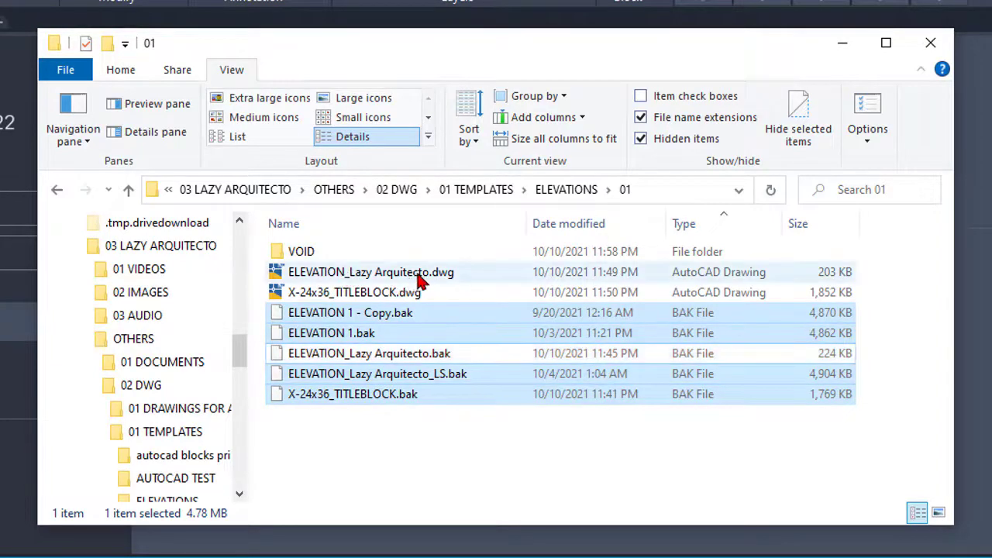
left_click_drag(371, 273, 301, 251)
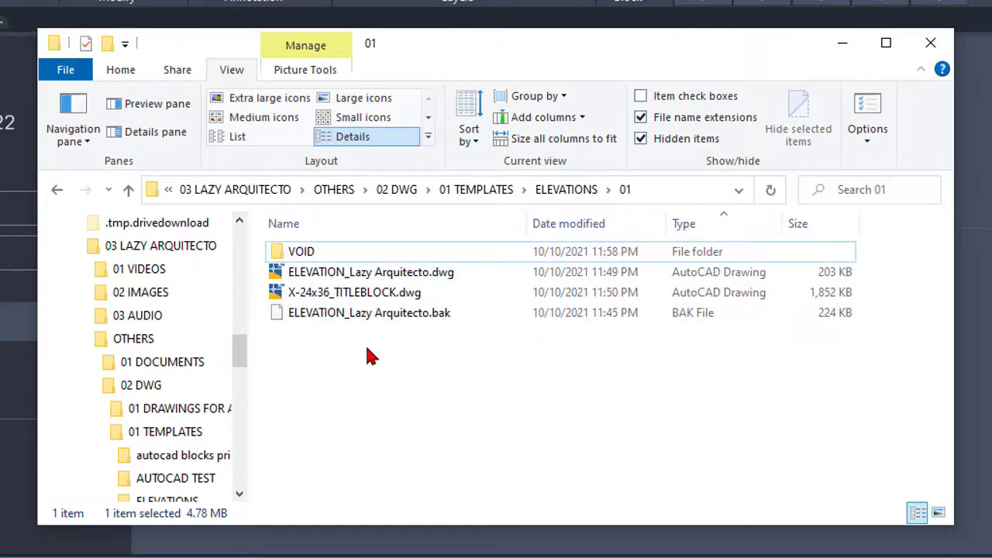
mouse_move(406, 362)
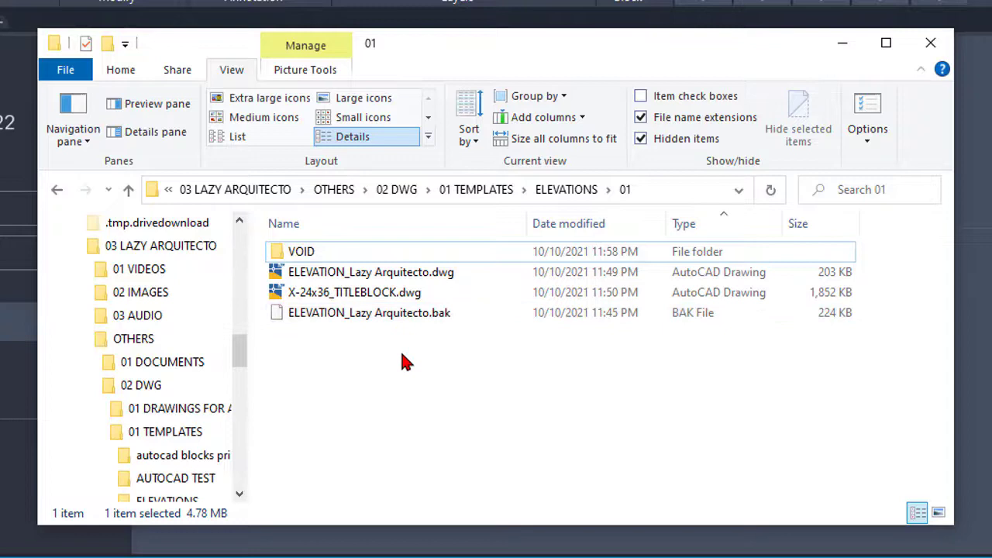
mouse_move(343, 360)
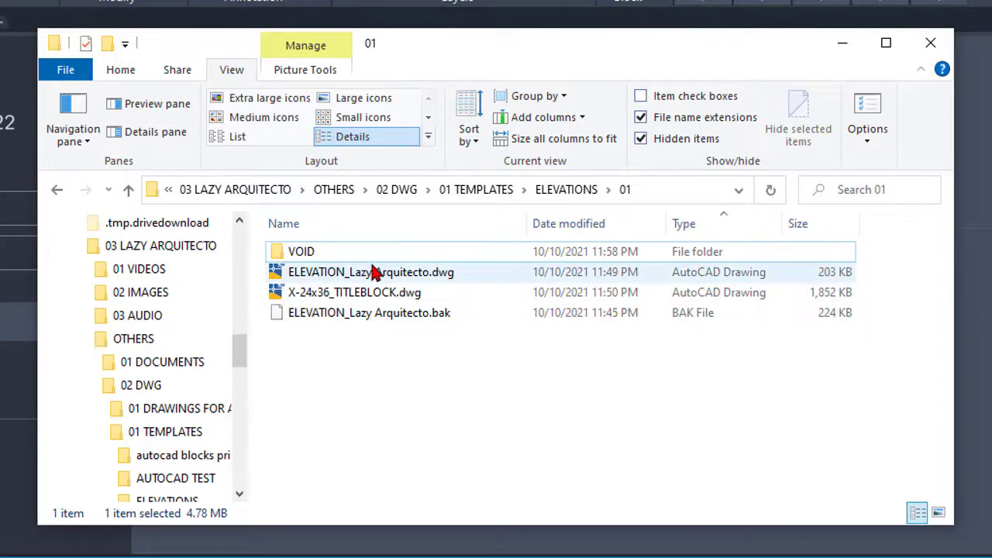
double_click(300, 251)
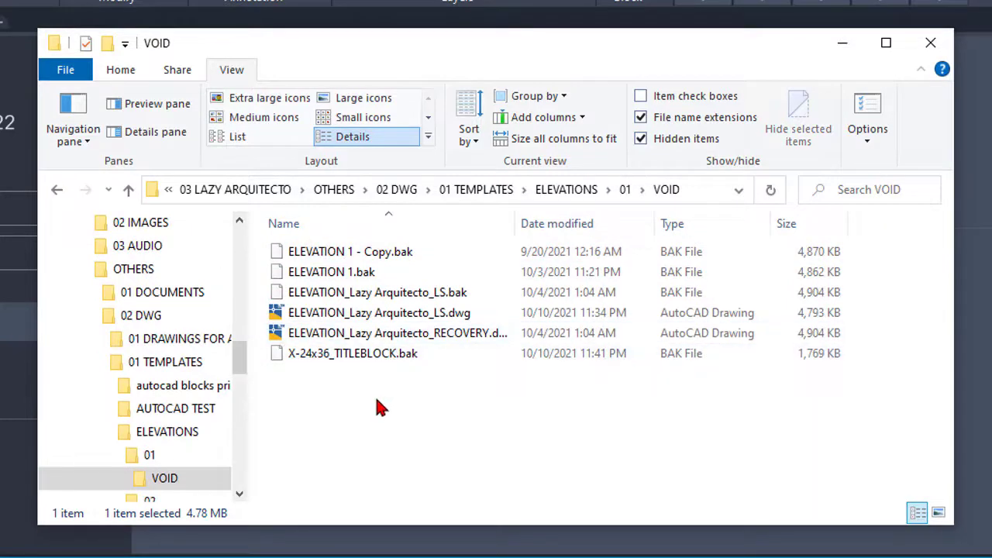
left_click(396, 331)
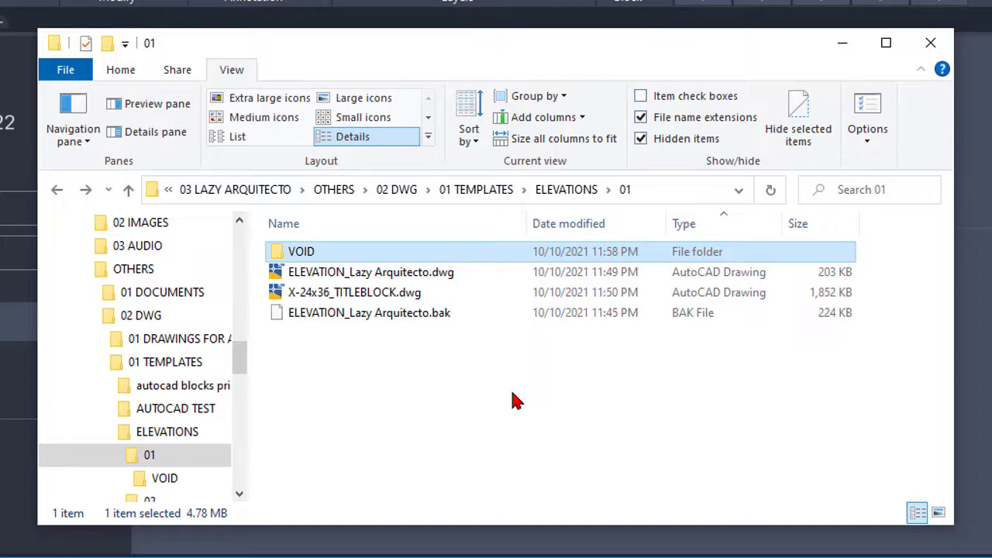
mouse_move(390, 256)
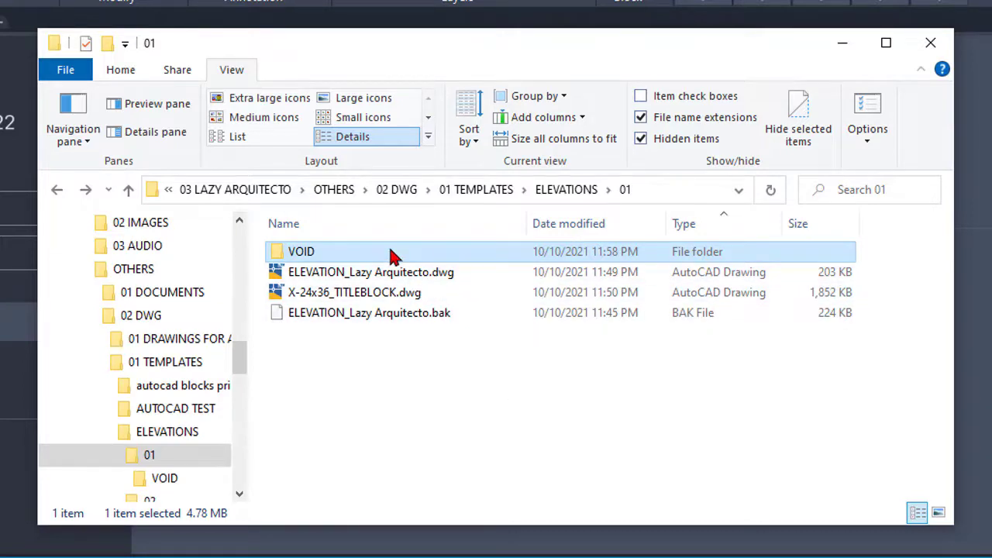
double_click(301, 251)
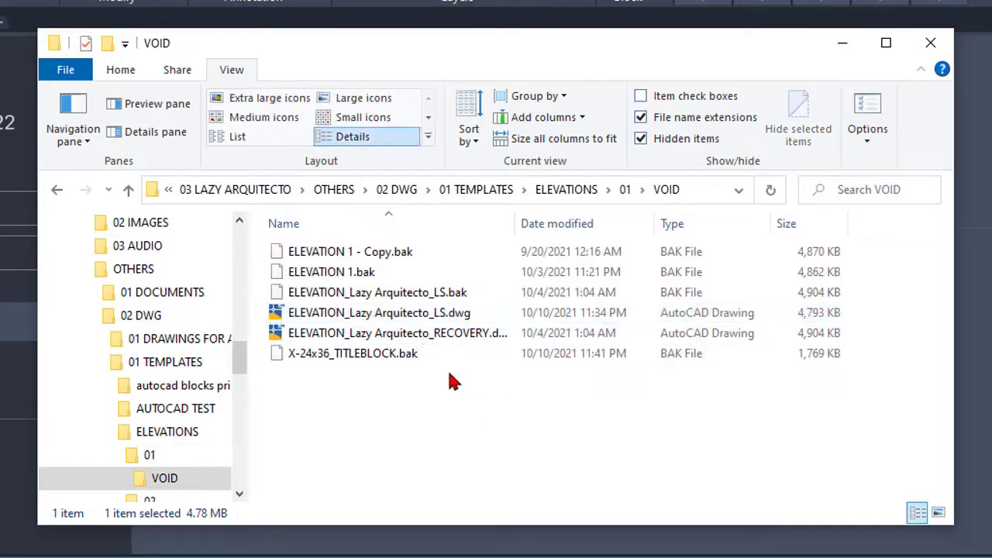
key("ctrl+a")
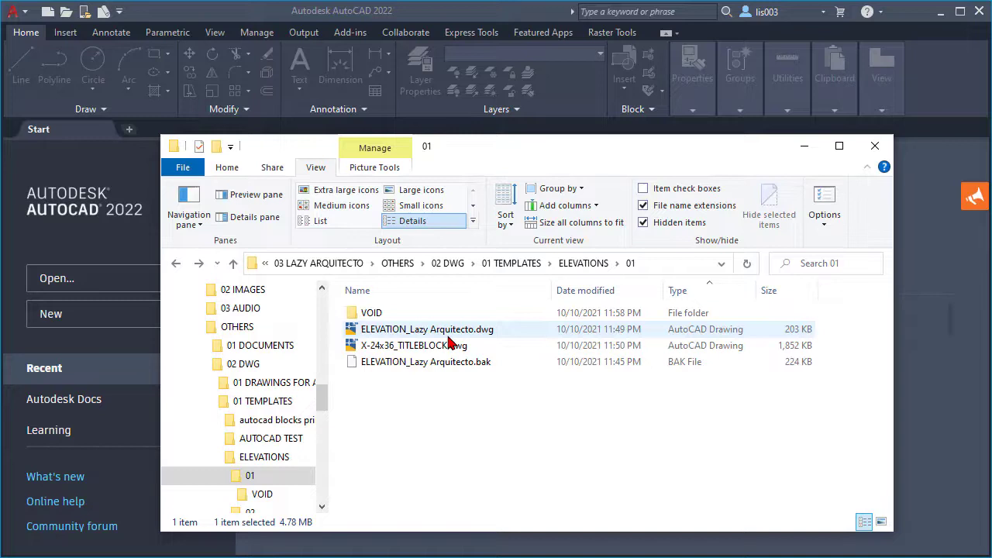
mouse_move(465, 329)
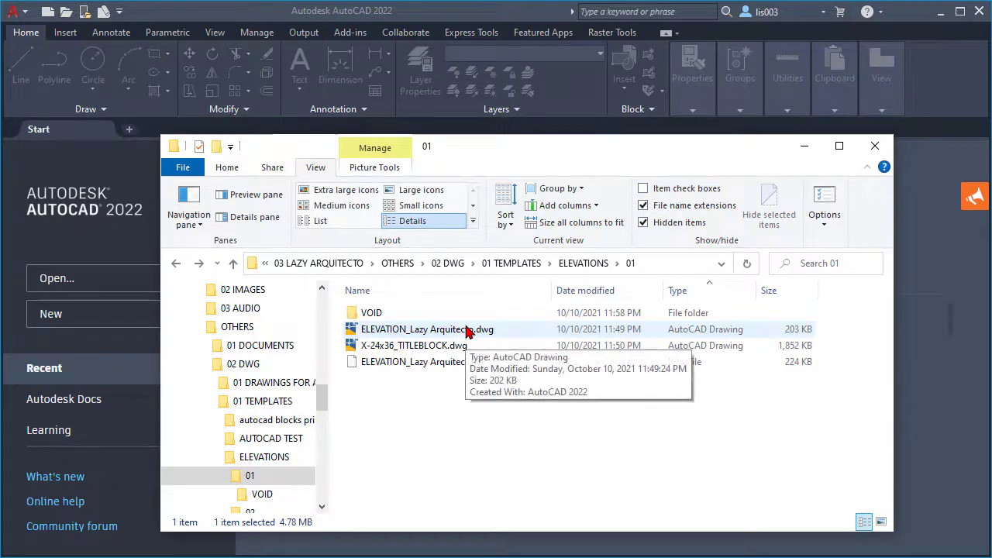
left_click(427, 328)
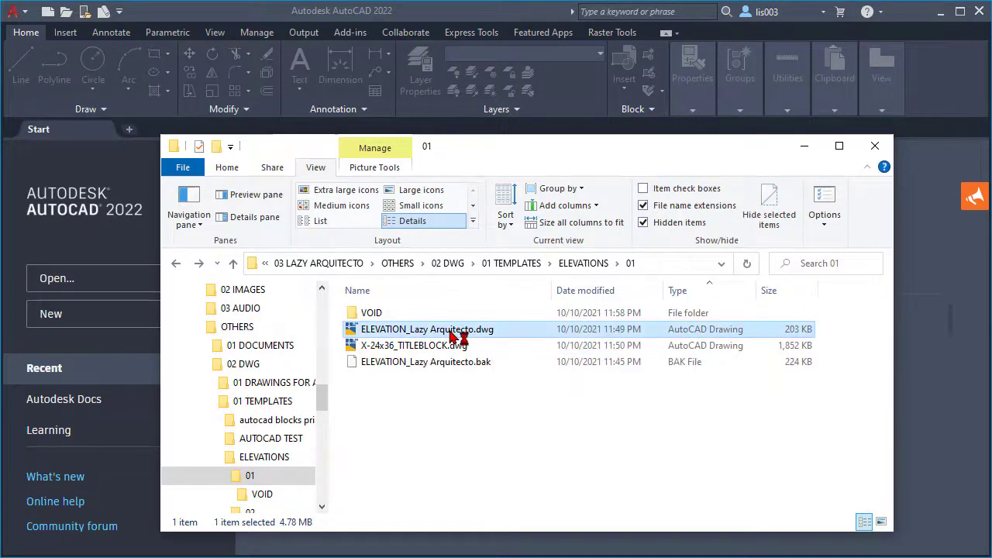
Open ELEVATION_Lazy Arquitecto.dwg and window-select the left elevation with its title block
double_click(428, 328)
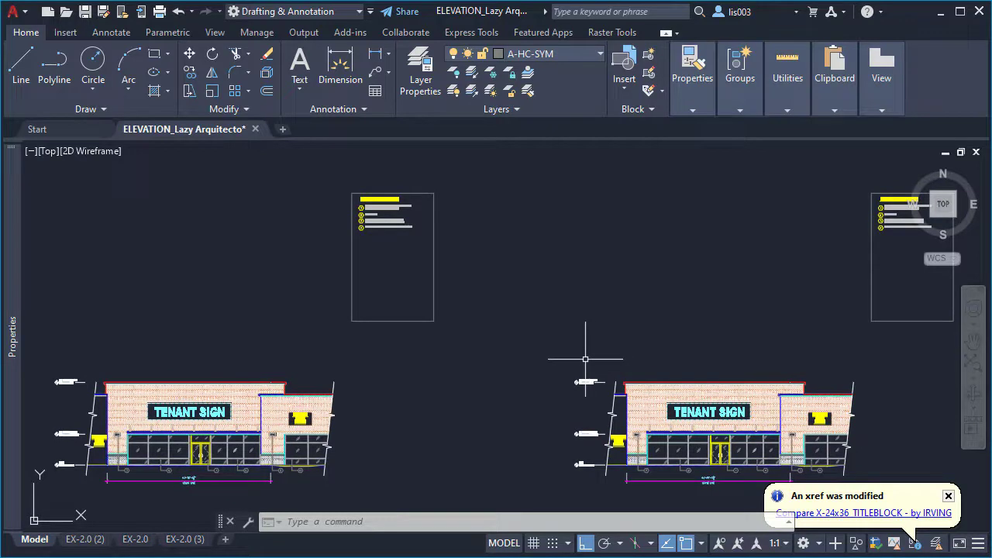
mouse_move(584, 335)
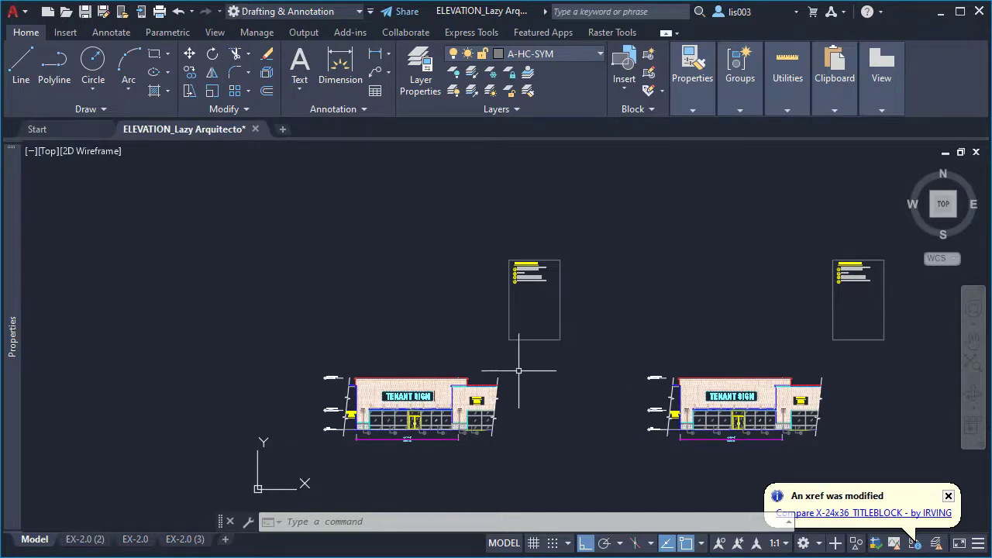
left_click_drag(519, 370, 589, 480)
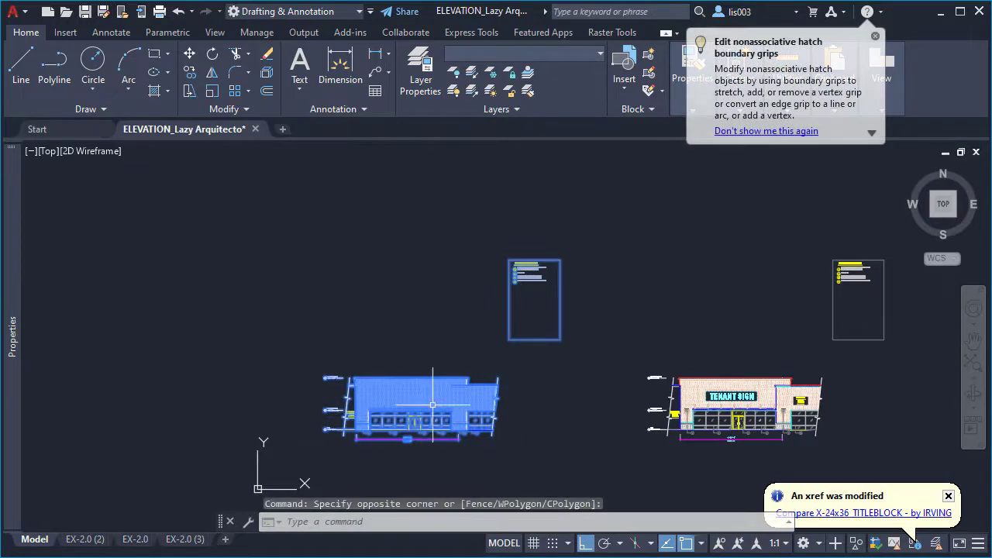
mouse_move(508, 421)
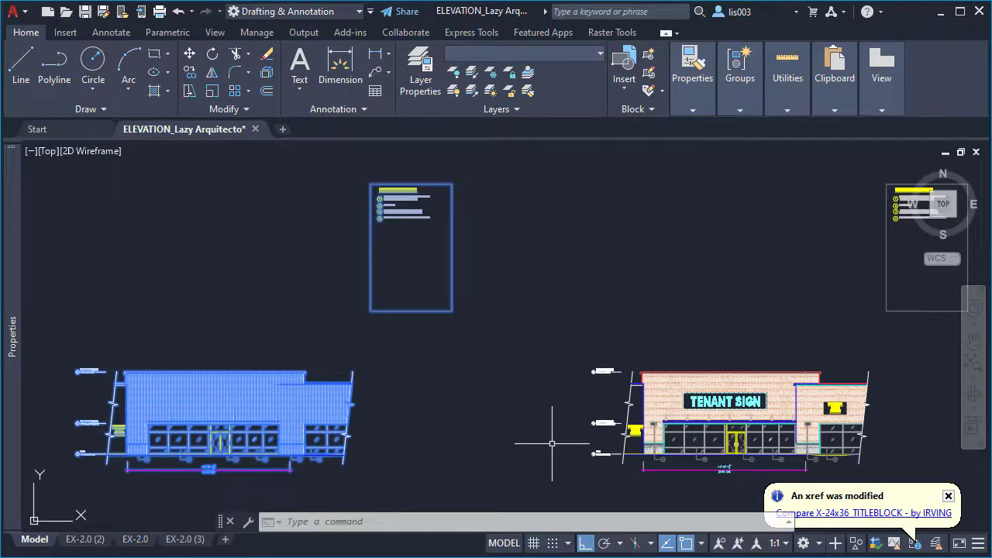
mouse_move(556, 447)
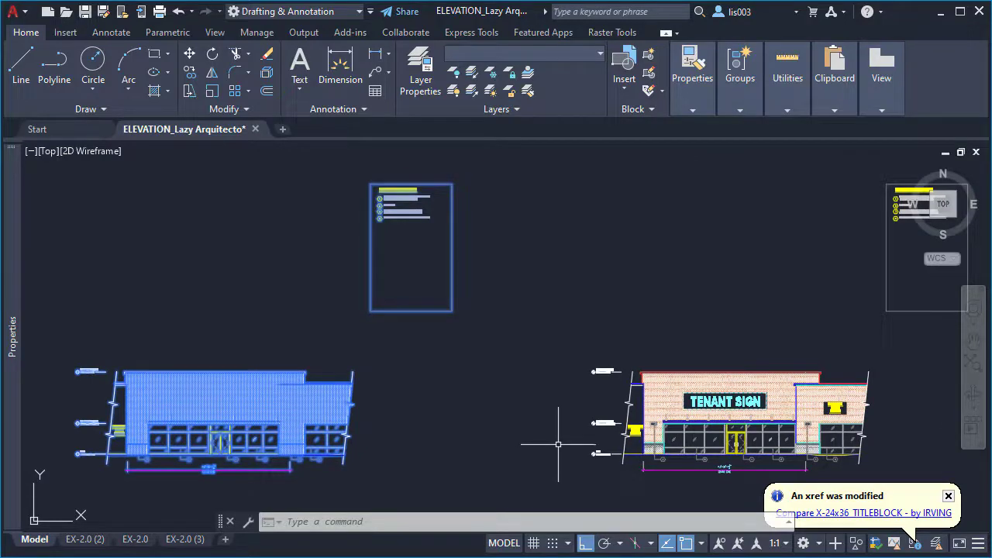
mouse_move(551, 403)
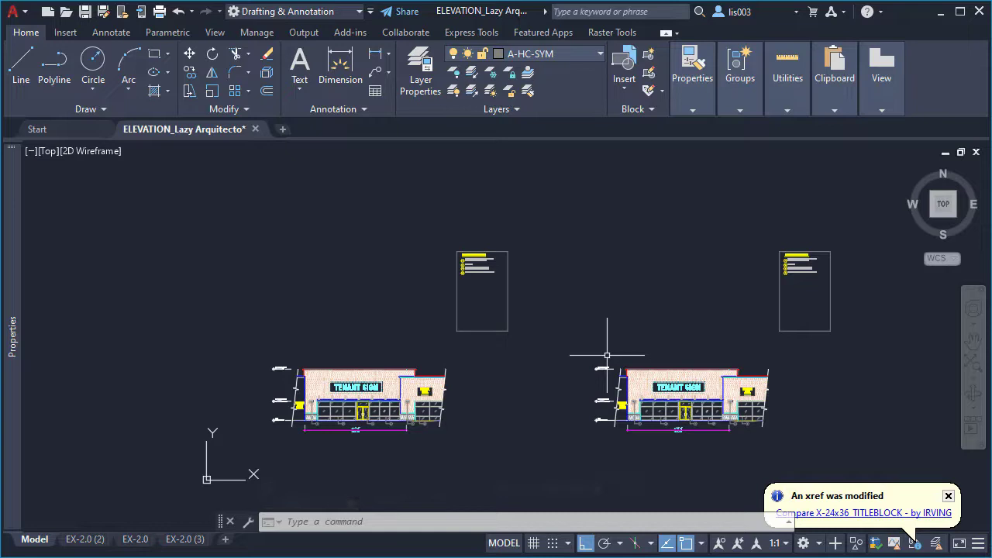
mouse_move(575, 401)
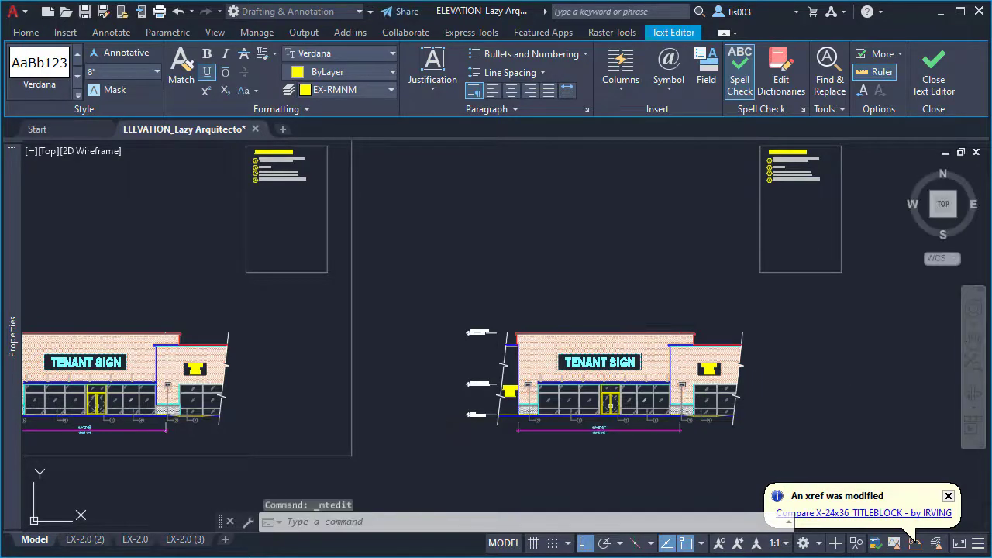
Frame the left elevation with a rectangle and label the right elevation OPTION2
type("SC")
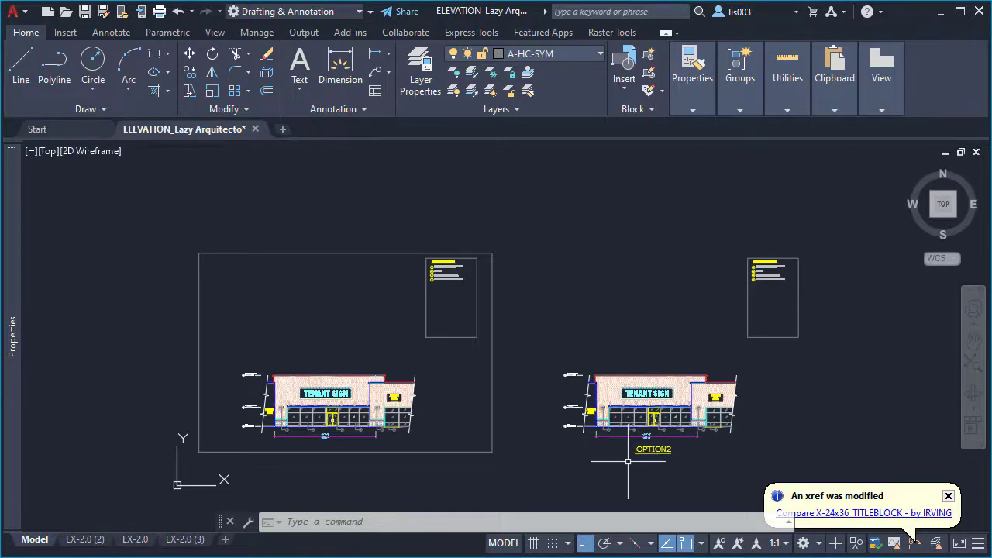
mouse_move(627, 462)
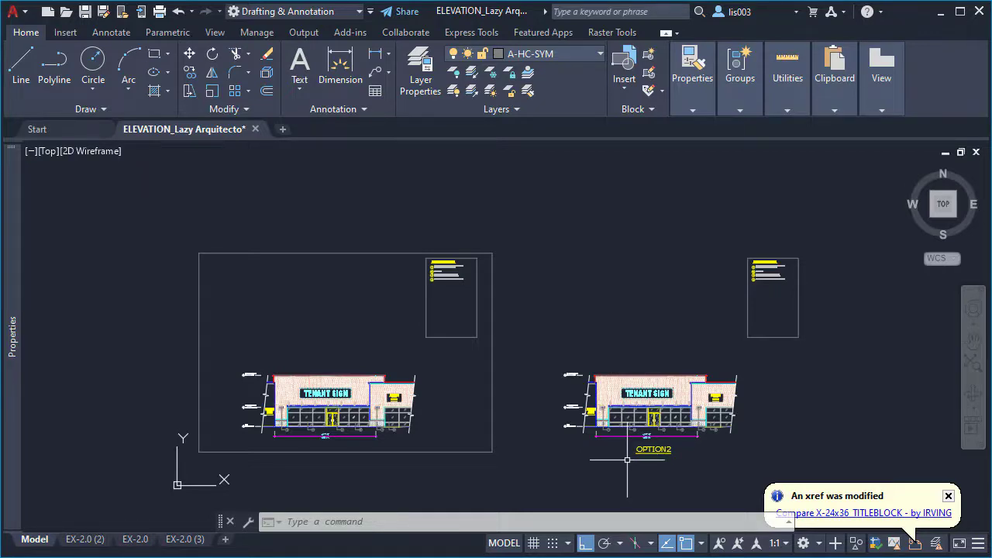
mouse_move(550, 443)
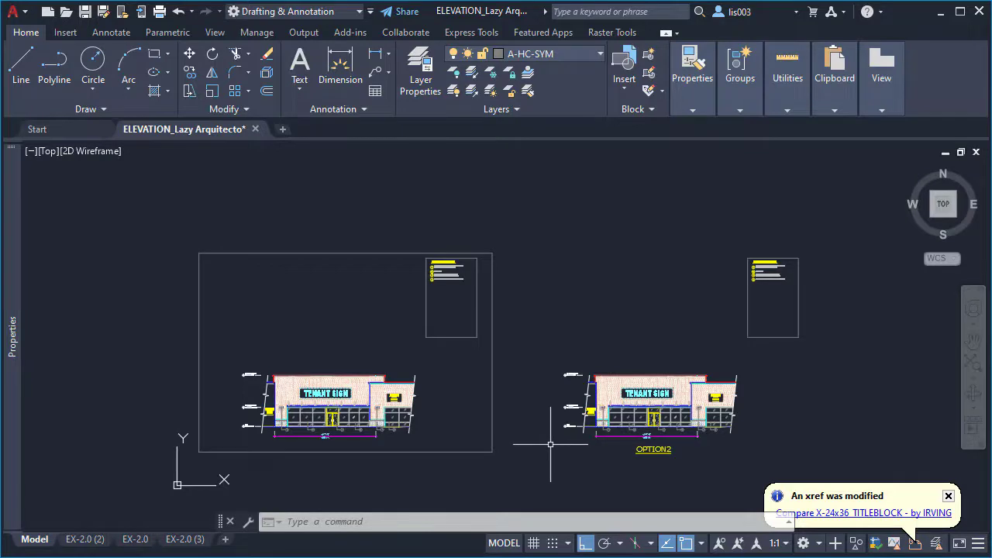
Pan across model space, then switch to the EX-2.0 (2) layout
scroll("down", 3)
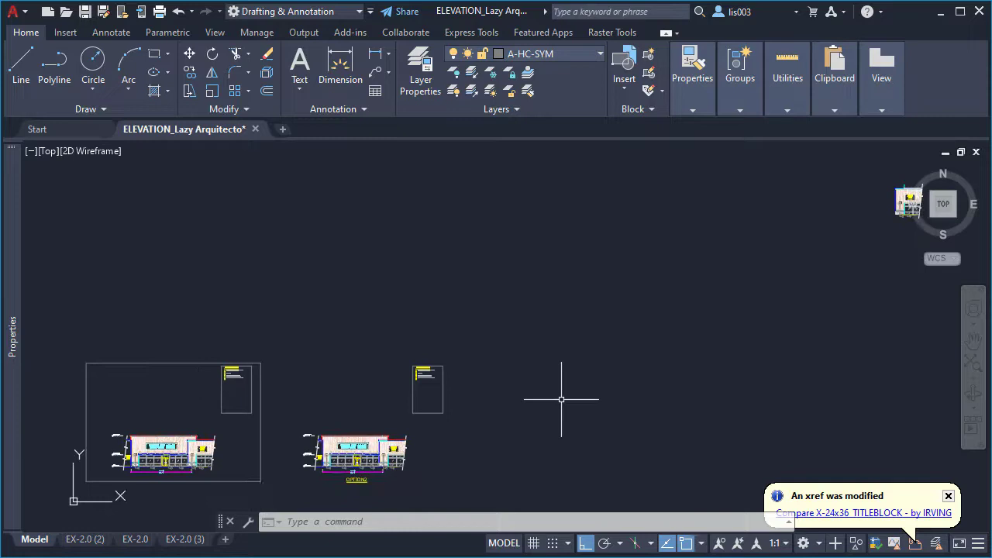
left_click_drag(561, 399, 448, 456)
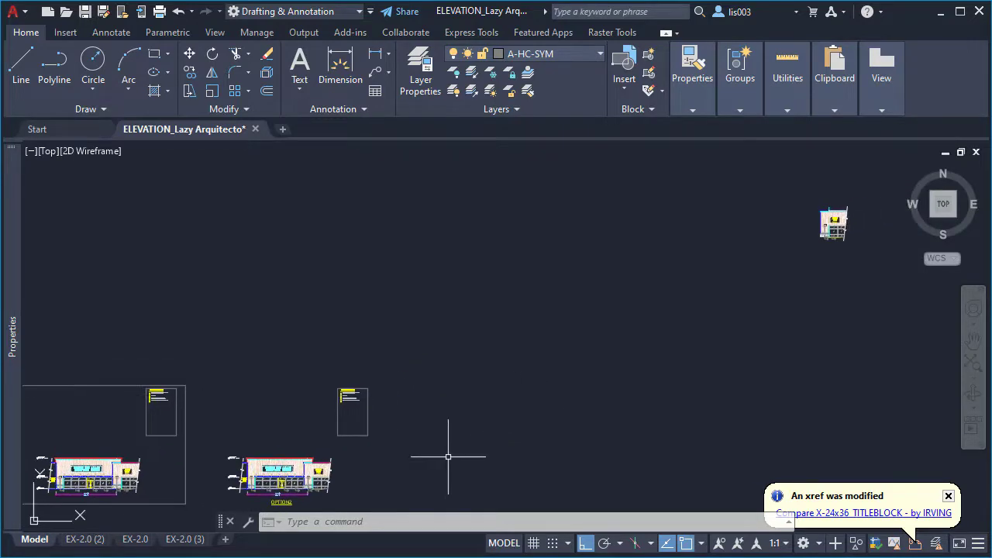
mouse_move(555, 412)
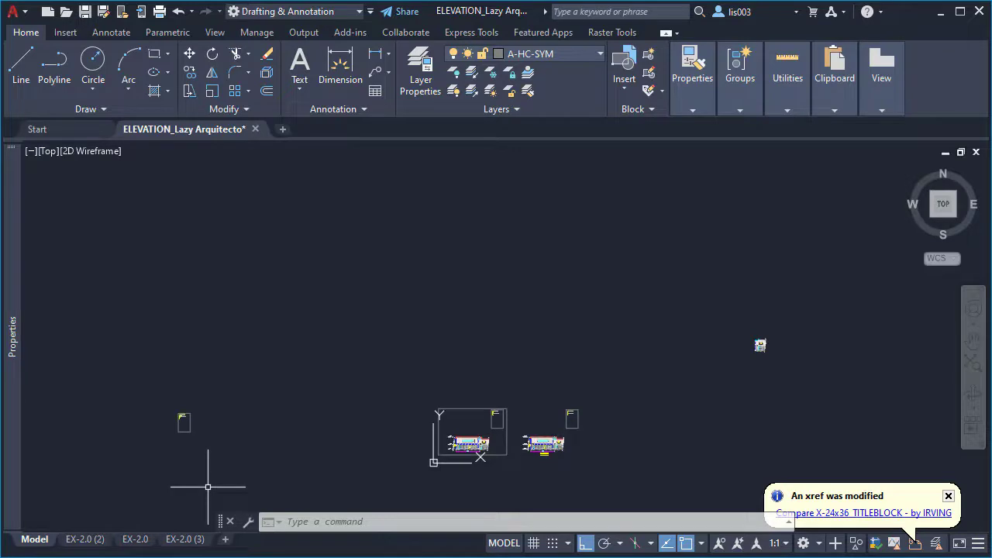
left_click(84, 540)
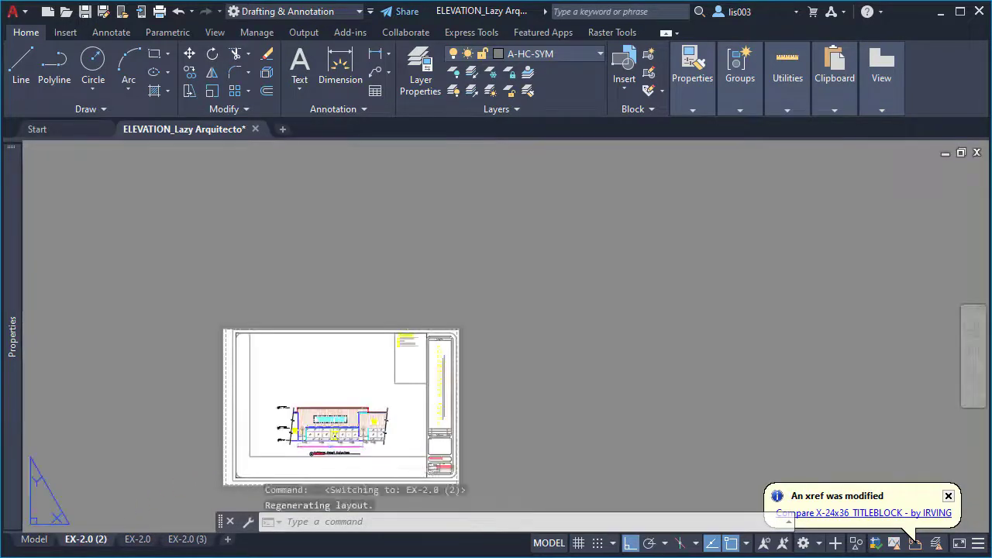
Review the EX-2.0, EX-2.0 (3) and EX-2.0 (2) layouts, then return to model space
left_click(136, 540)
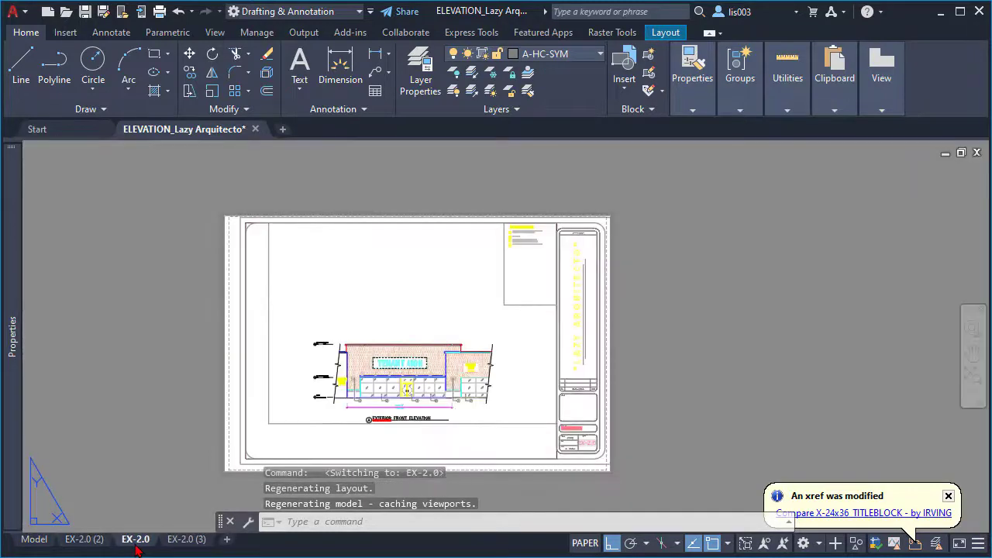
left_click(186, 540)
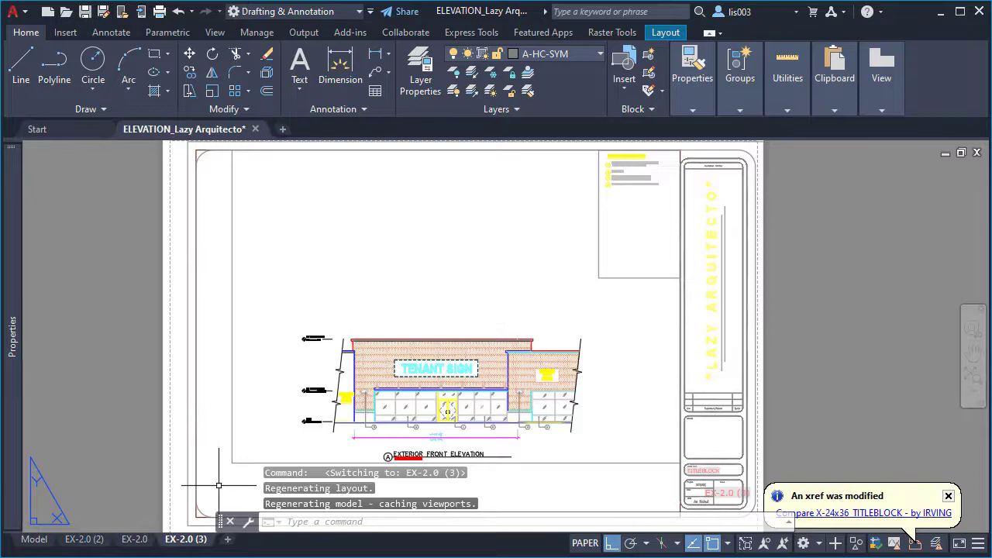
left_click(86, 539)
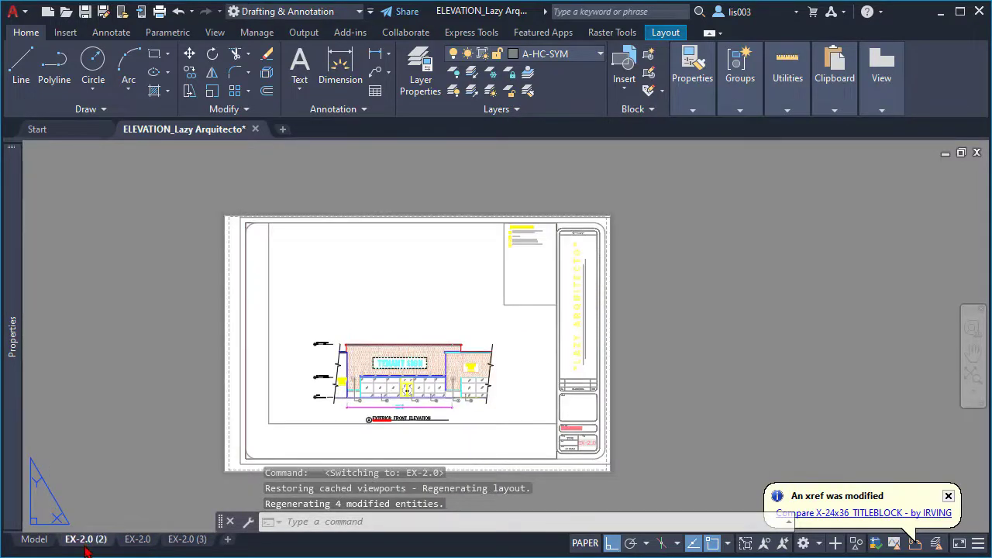
left_click(35, 539)
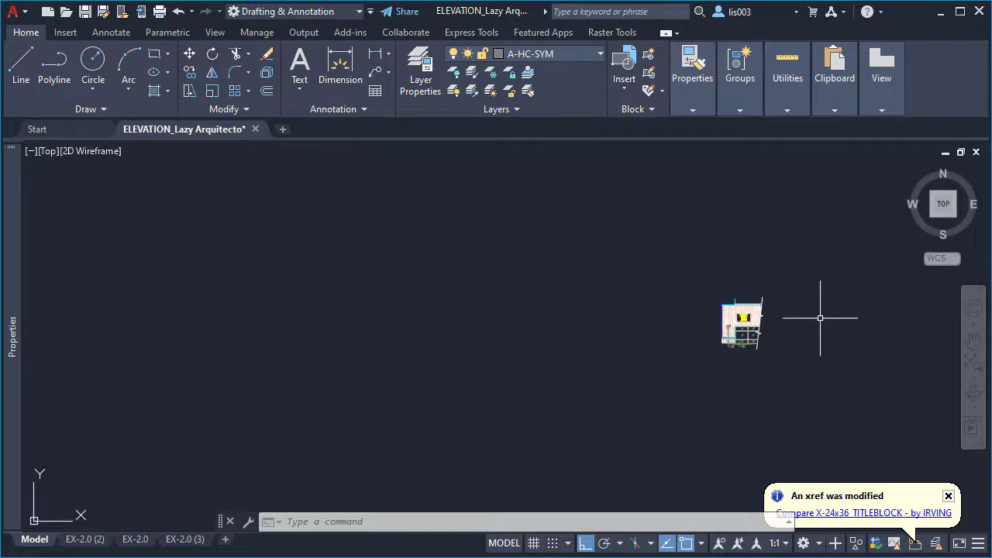
Draw crossing lines over each unused drawing in model space to mark it void
type("L")
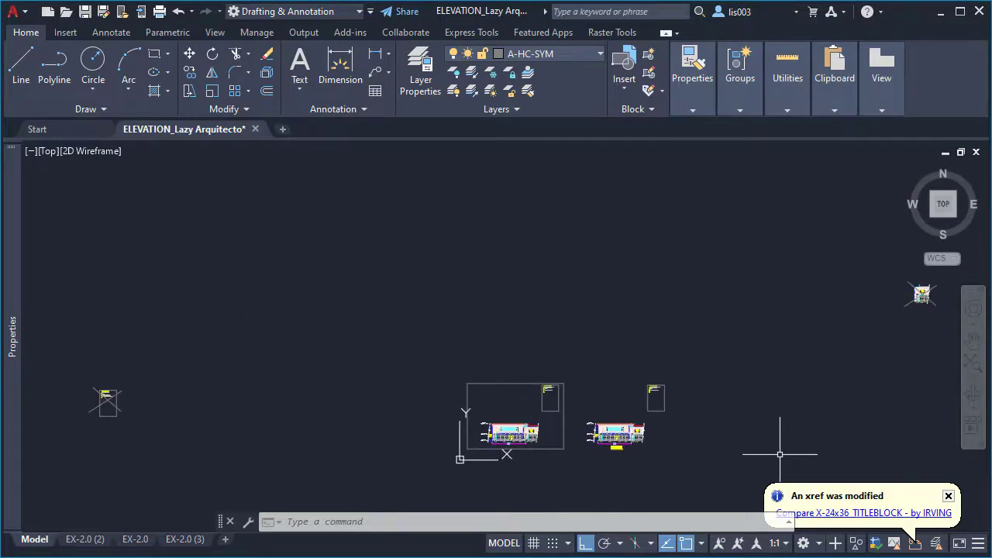
mouse_move(771, 428)
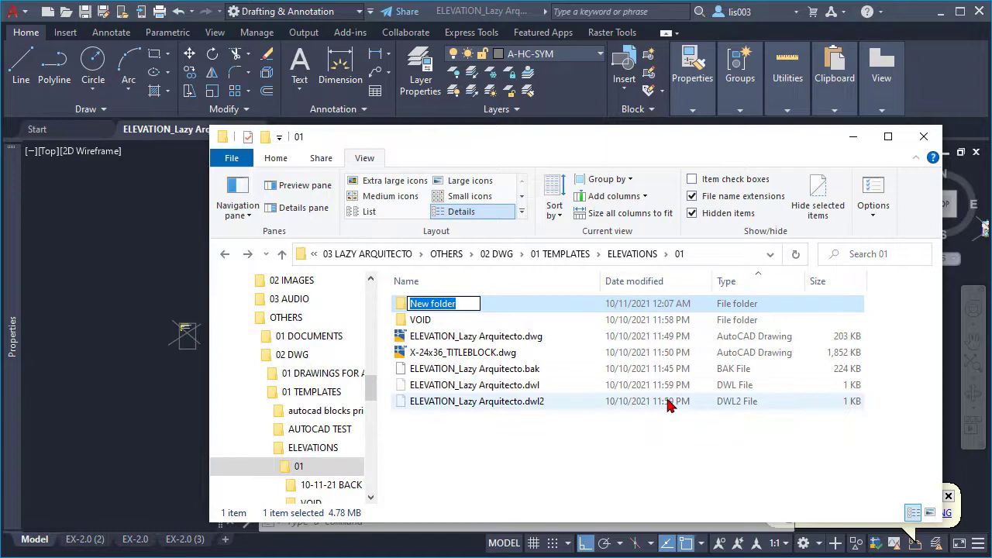
Name the new folder 10-11-21 BACK UP and select the elevation drawing file
type("10")
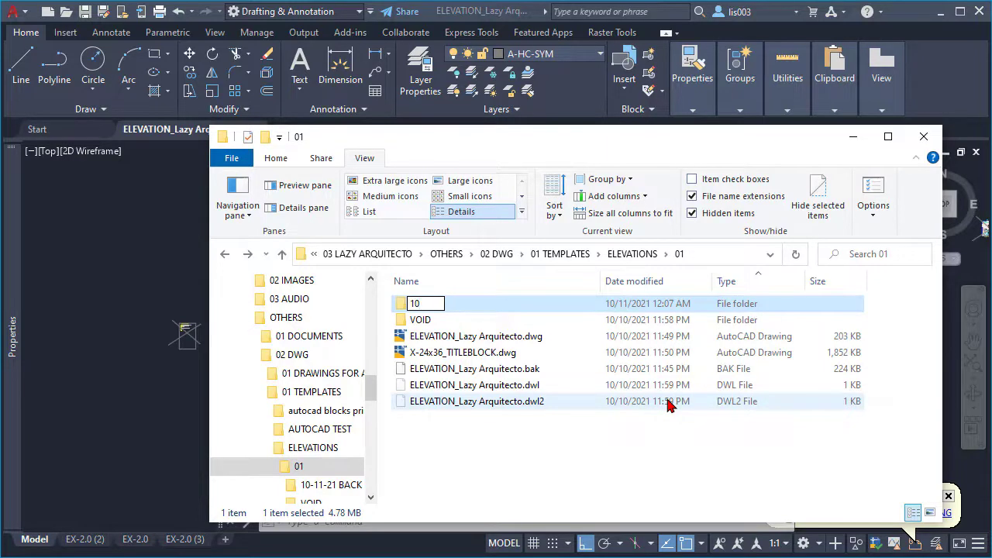
type("10-11-21")
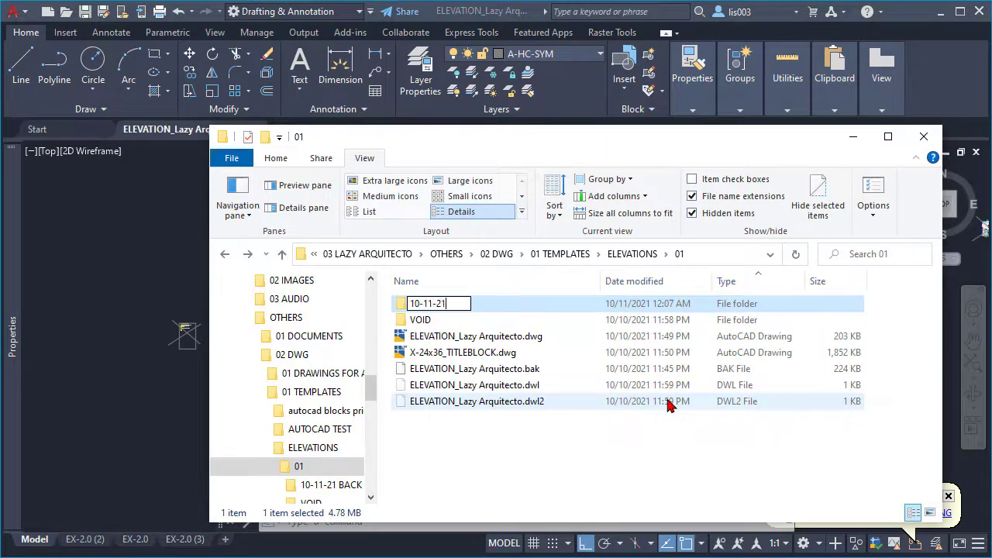
type("BACK UP")
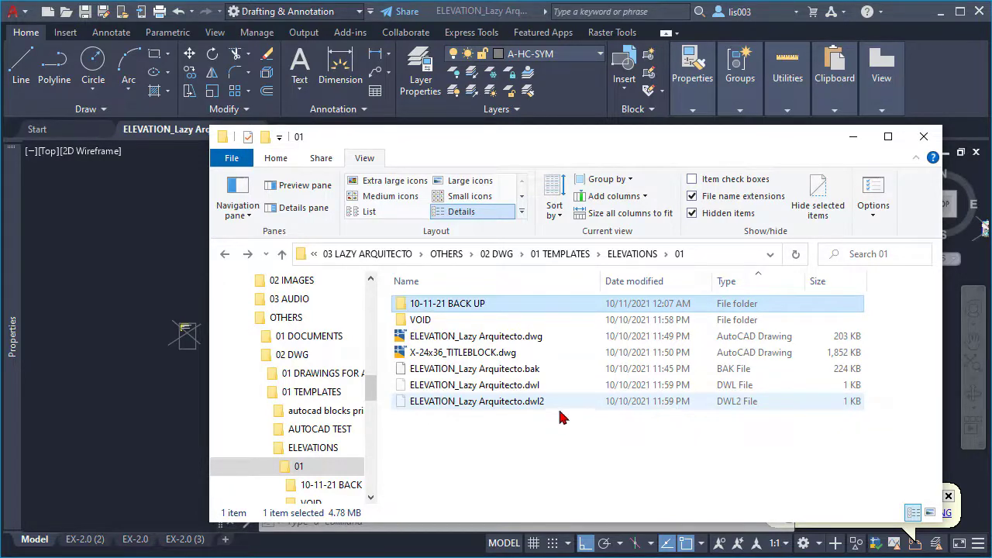
left_click(475, 335)
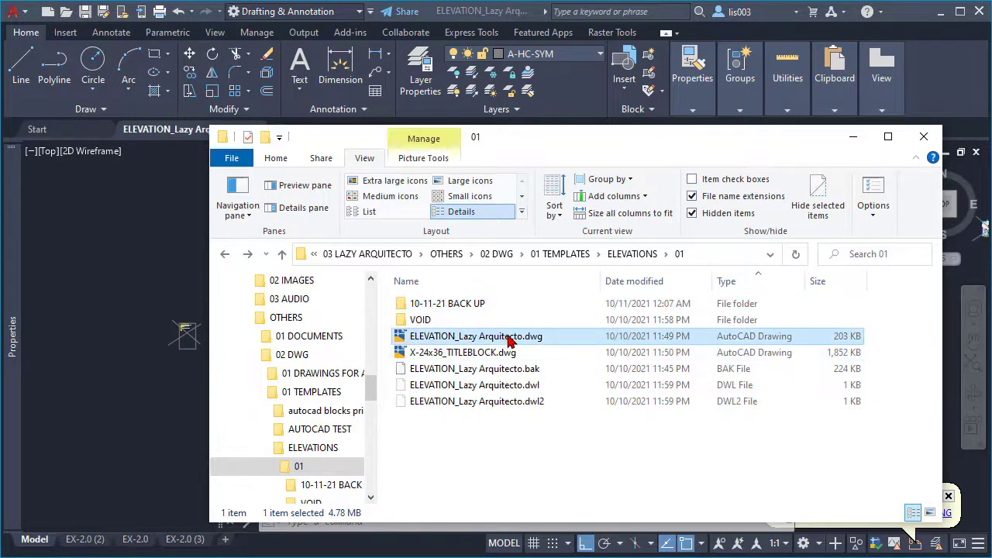
double_click(447, 302)
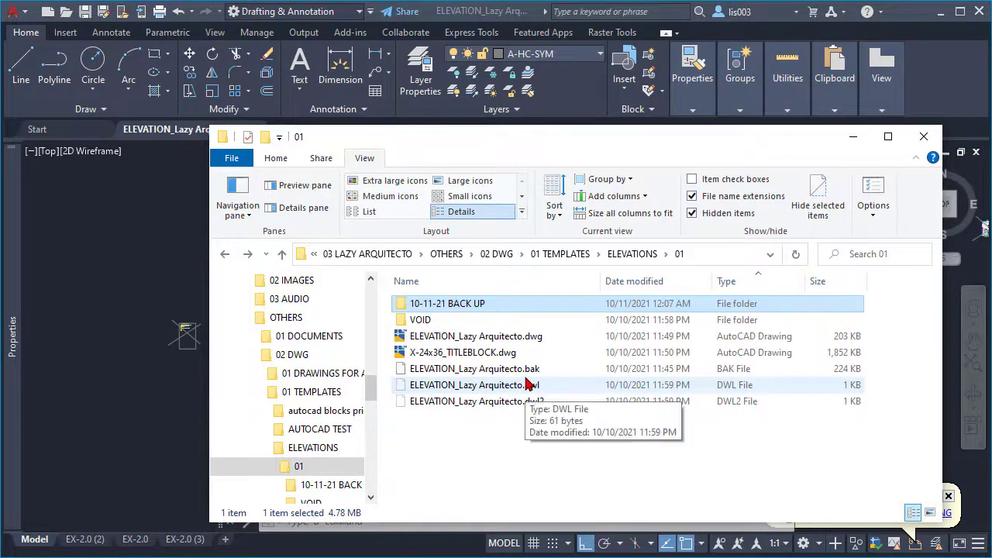
mouse_move(518, 431)
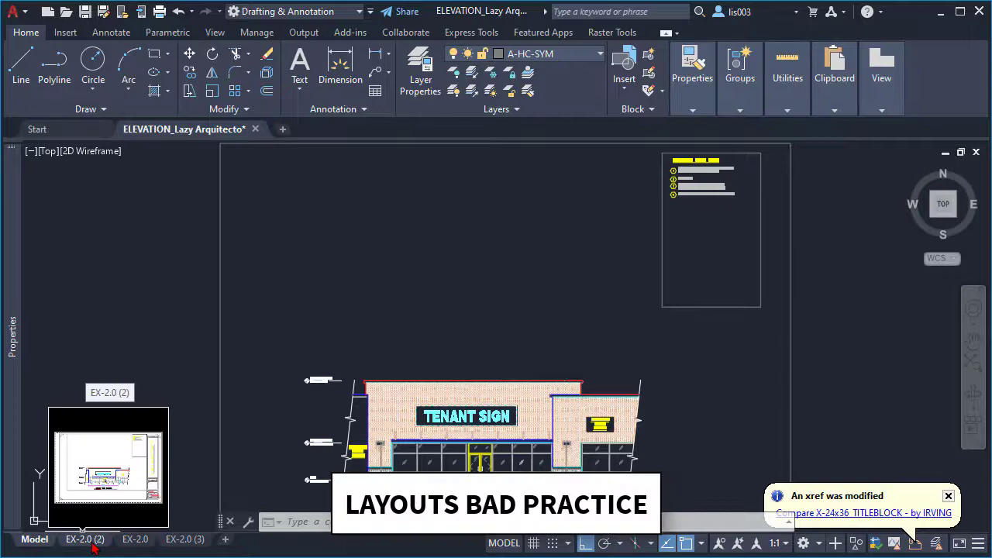
Step through the EX-2.0 and EX-2.0 (3) layouts and land on EX-2.0 (2) for renaming to VOID
left_click(137, 539)
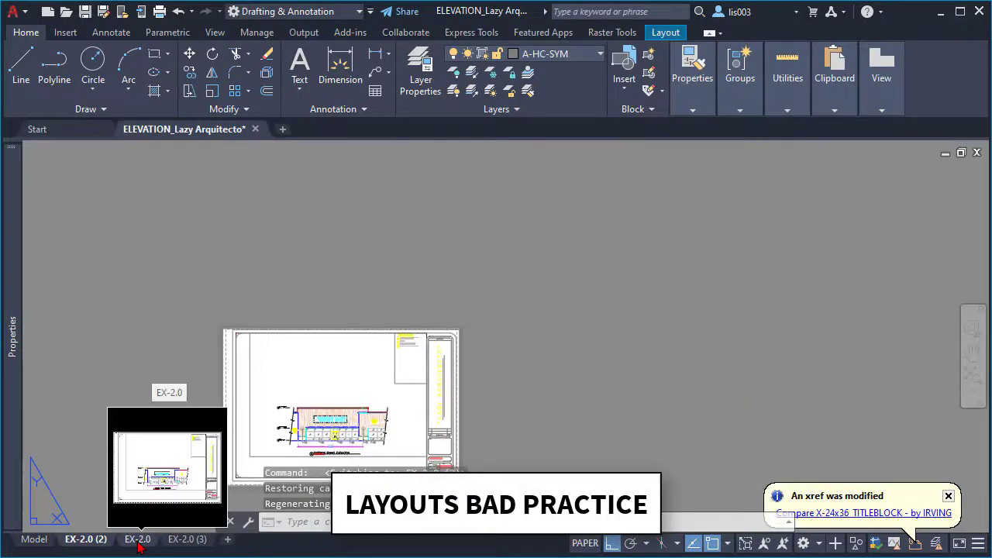
left_click(136, 539)
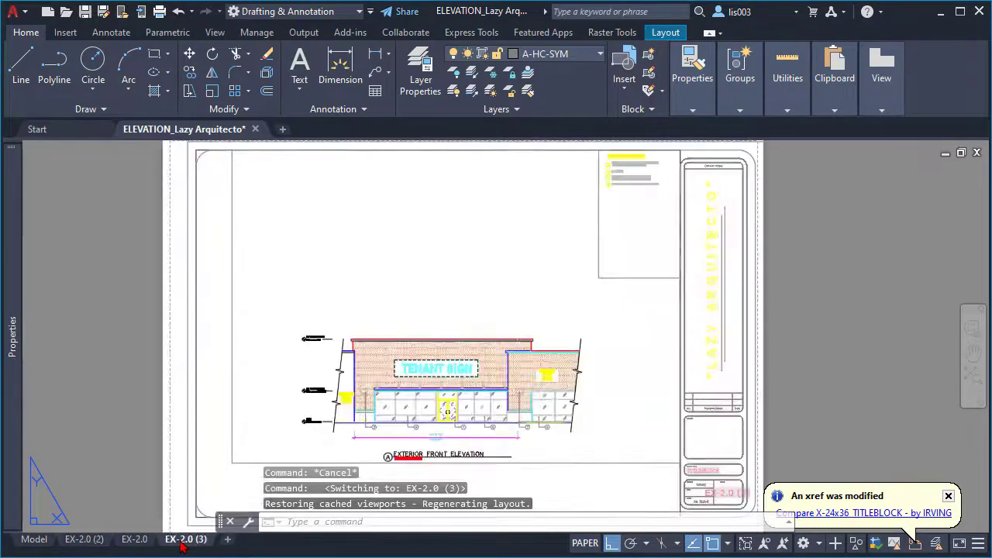
left_click(85, 539)
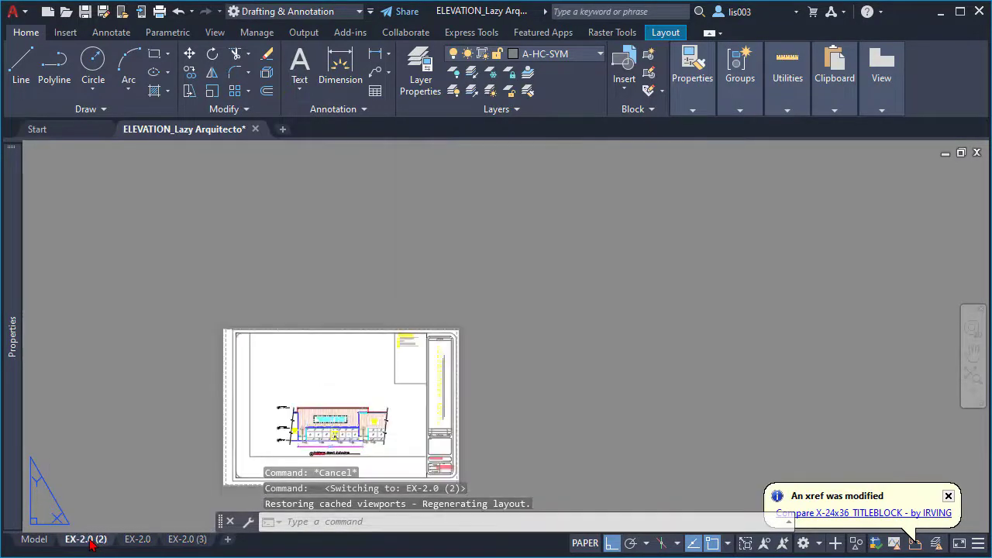
mouse_move(139, 512)
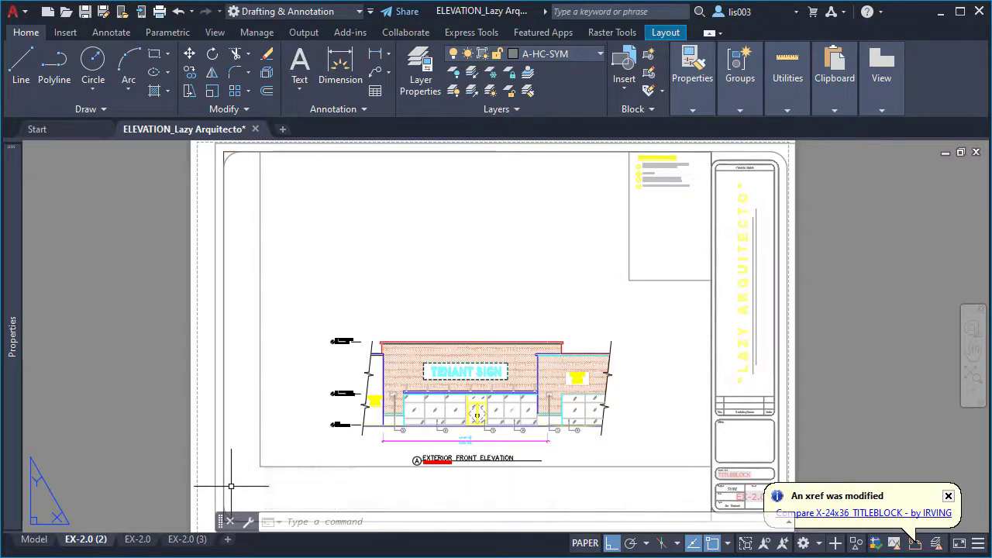
mouse_move(166, 505)
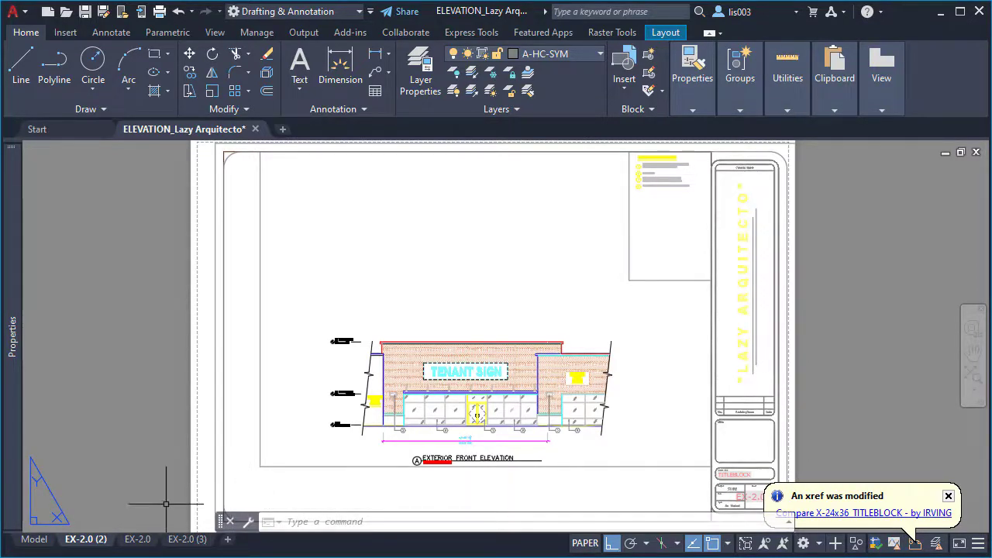
mouse_move(171, 495)
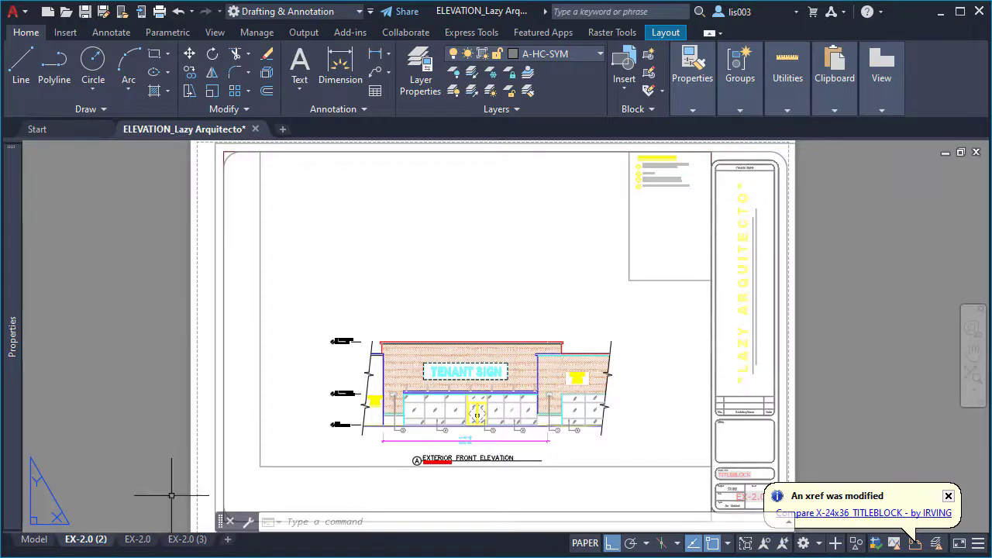
mouse_move(201, 484)
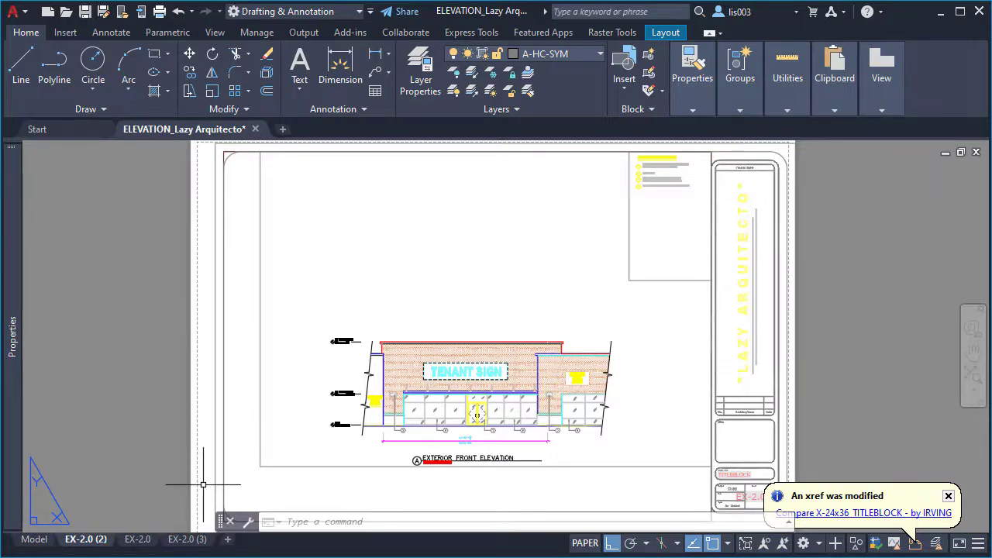
mouse_move(164, 504)
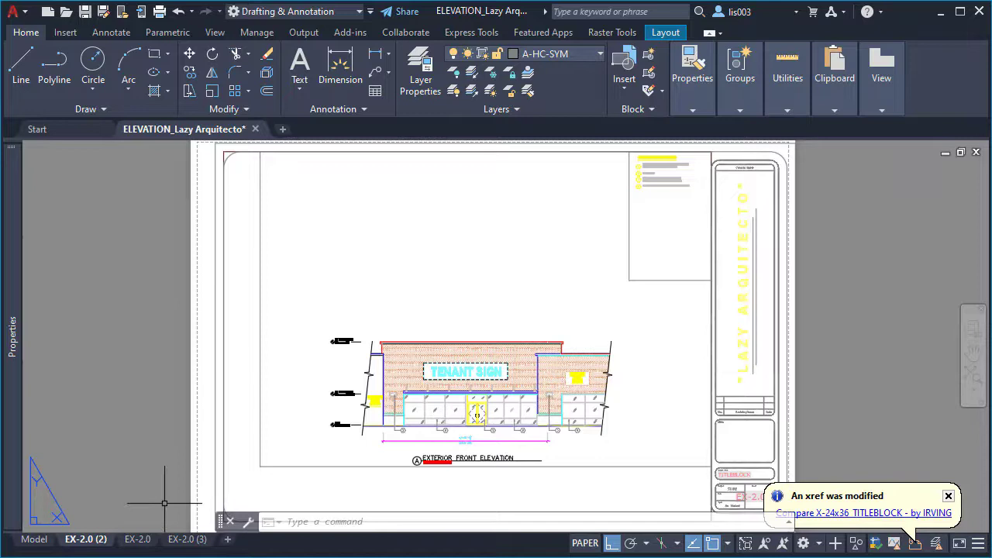
mouse_move(155, 499)
type("VOID")
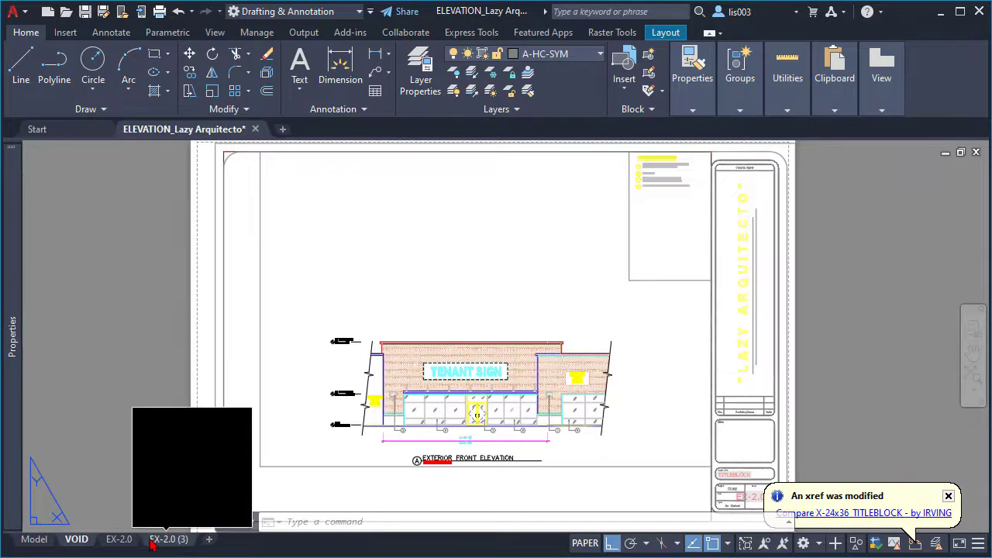
Rename the EX-2.0 (3) layout to VOID1 and bring the EX-2.0 layout up first
left_click(118, 539)
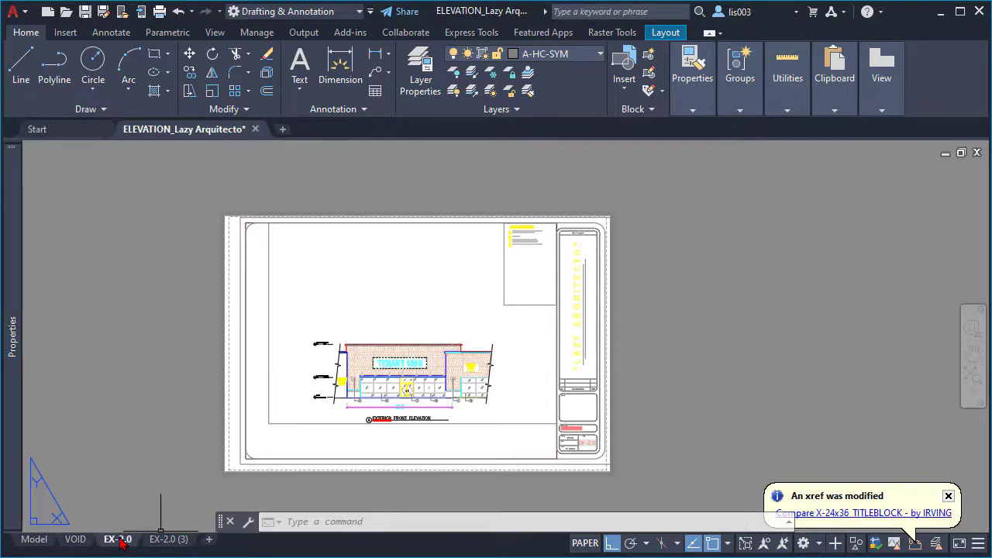
left_click(167, 539)
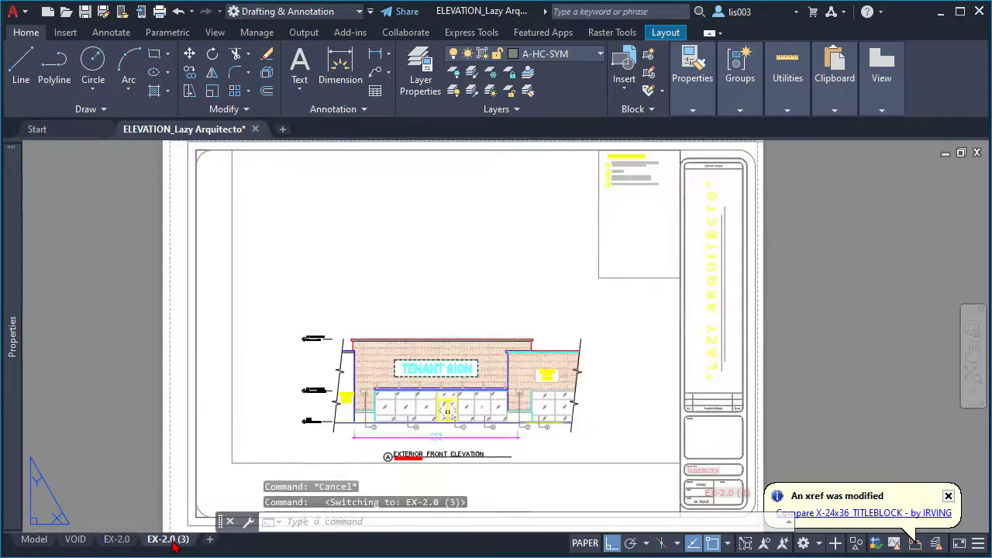
left_click(117, 540)
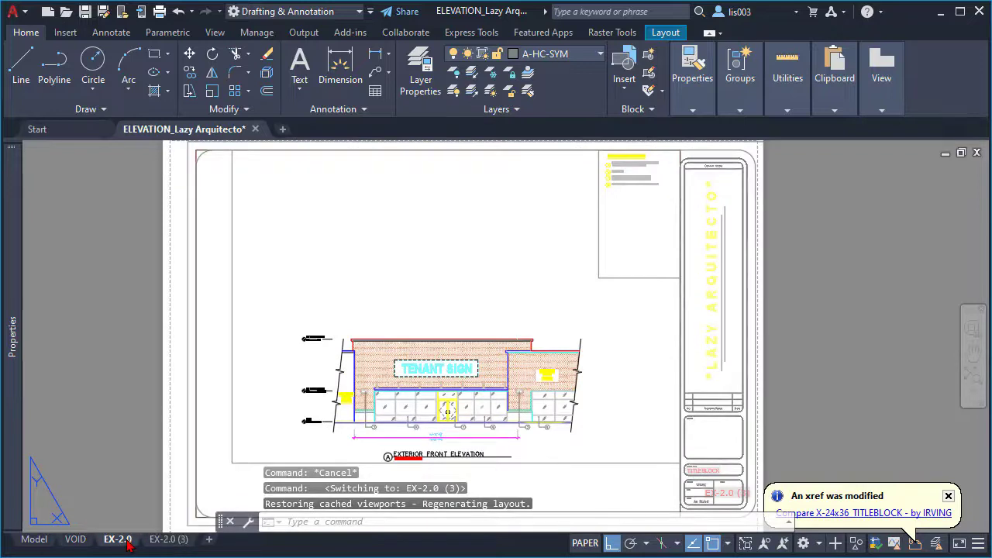
left_click(118, 539)
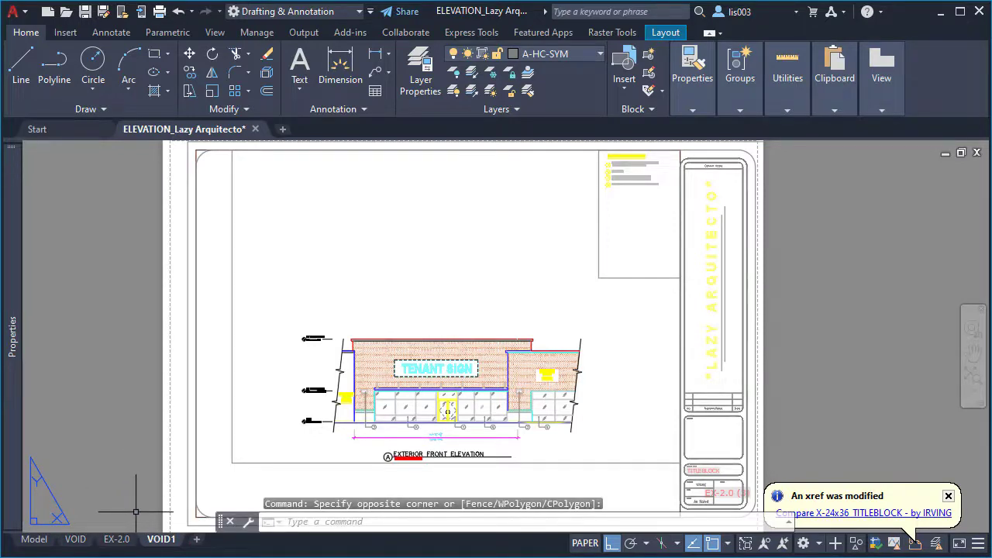
left_click(116, 539)
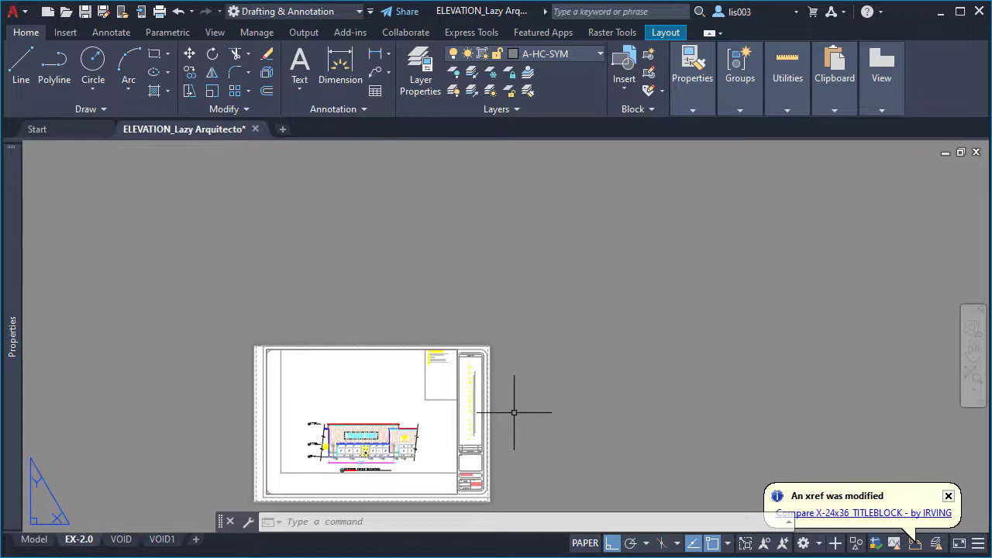
mouse_move(266, 459)
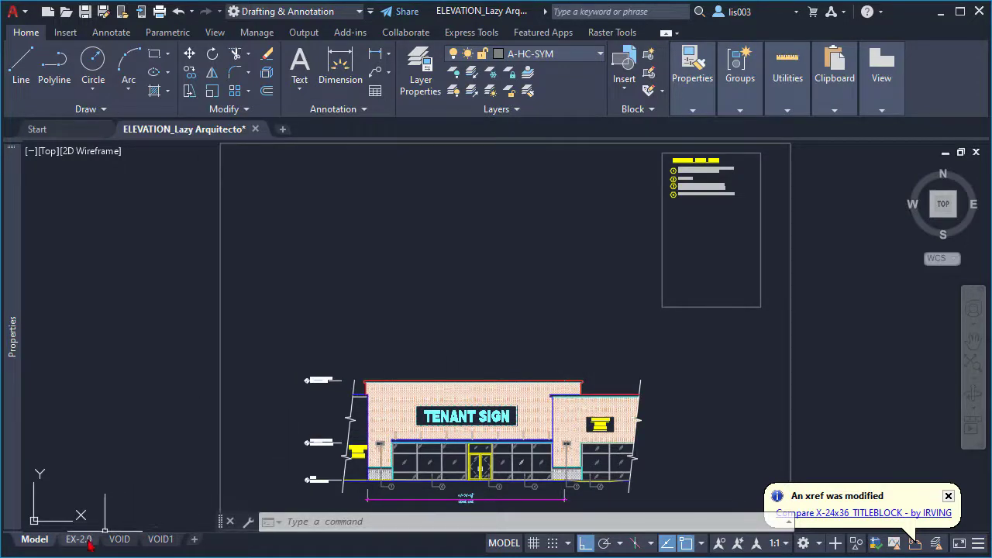
Zoom the EX-2.0 layout to extents, then close the drawing saving changes
left_click(78, 539)
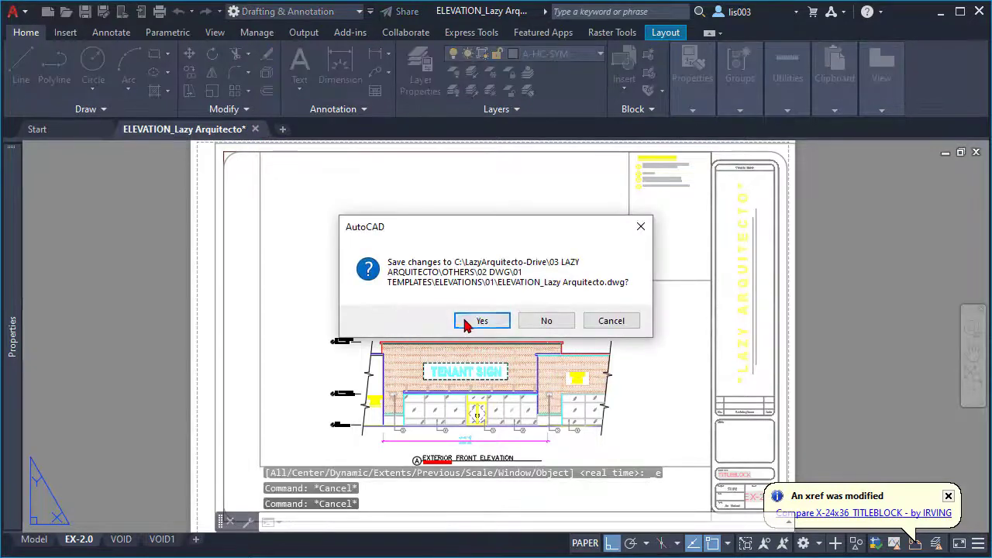
left_click(481, 319)
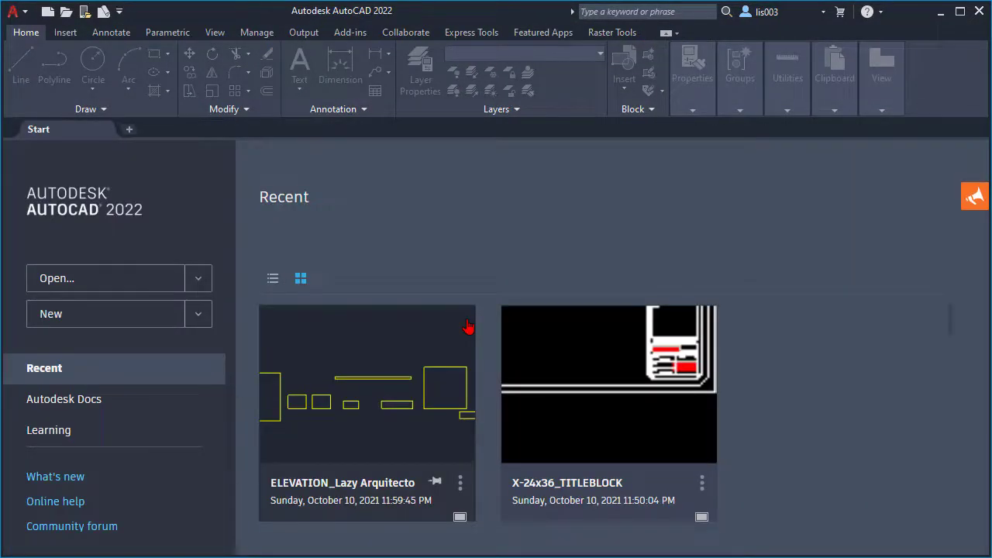